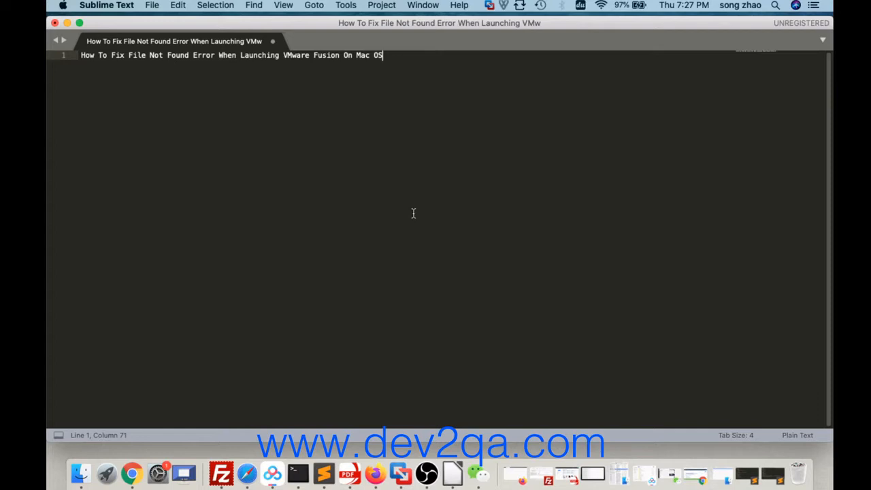
{"action": "mouse_move", "coordinate": [419, 354]}
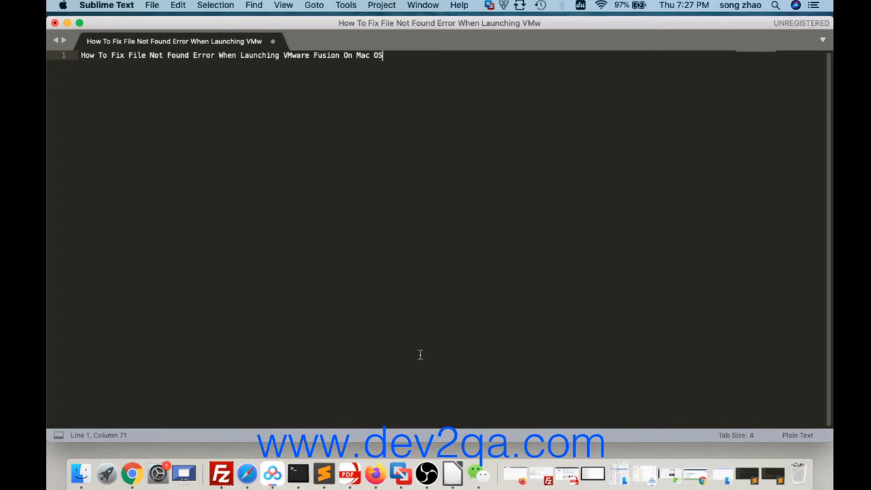
Launch VMware Fusion from the Dock, which shows a 'File not found' alert
{"action": "left_click", "coordinate": [400, 472]}
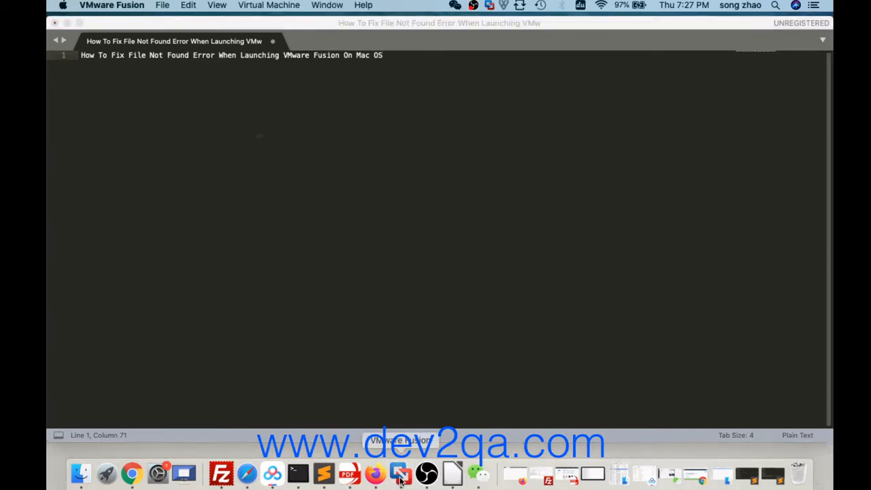
{"action": "left_click", "coordinate": [400, 473]}
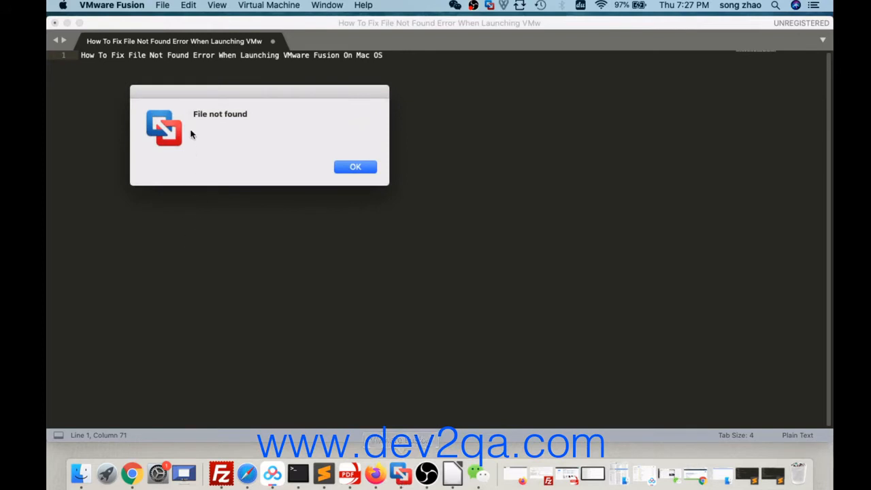
{"action": "mouse_move", "coordinate": [201, 122]}
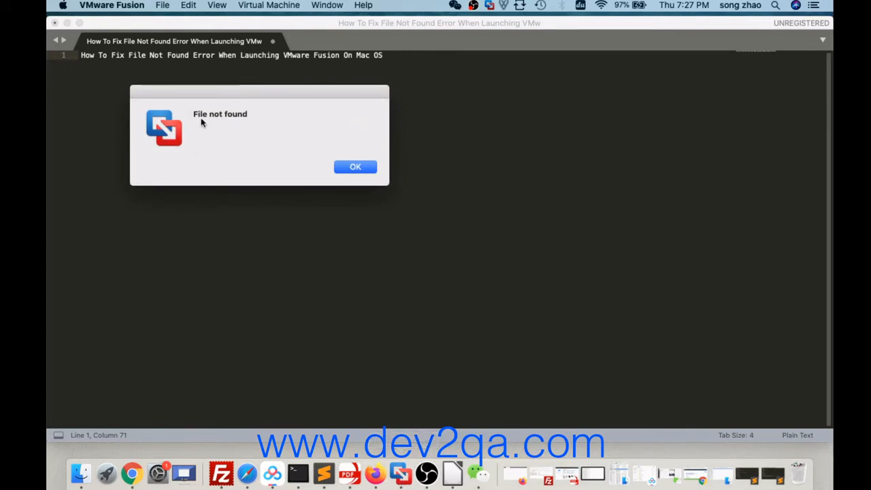
{"action": "mouse_move", "coordinate": [248, 120]}
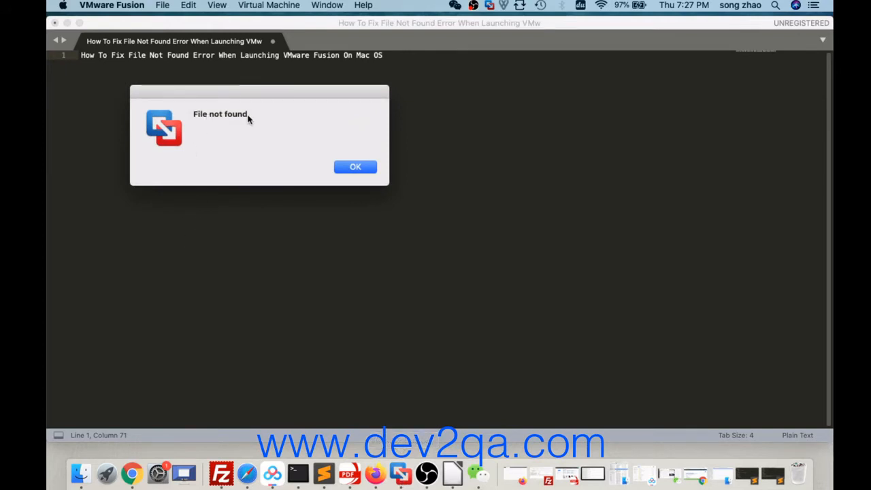
{"action": "mouse_move", "coordinate": [323, 143]}
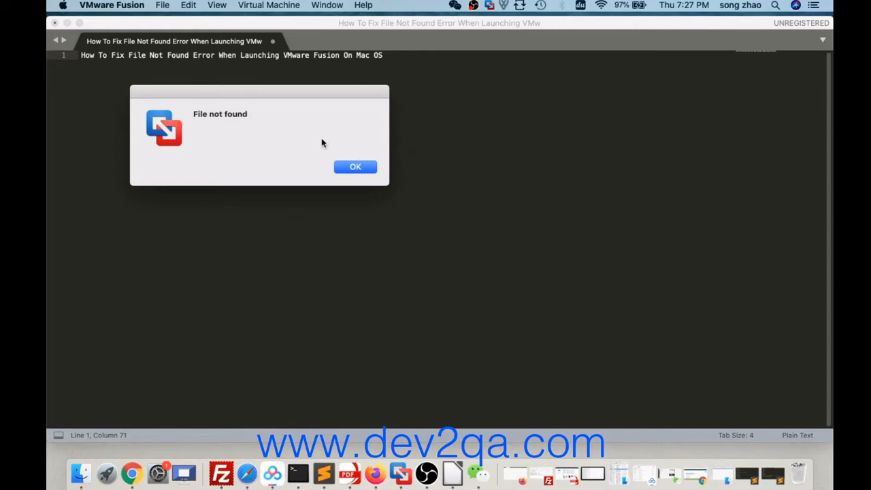
Dismiss the 'File not found' alert and show Fusion's Dock menu listing Windows-7-x64-CN-Version
{"action": "left_click", "coordinate": [354, 166]}
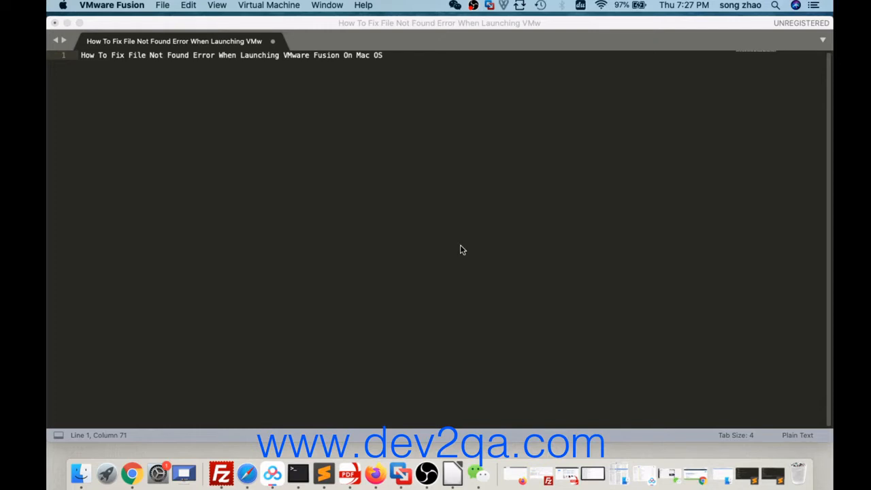
{"action": "mouse_move", "coordinate": [436, 325]}
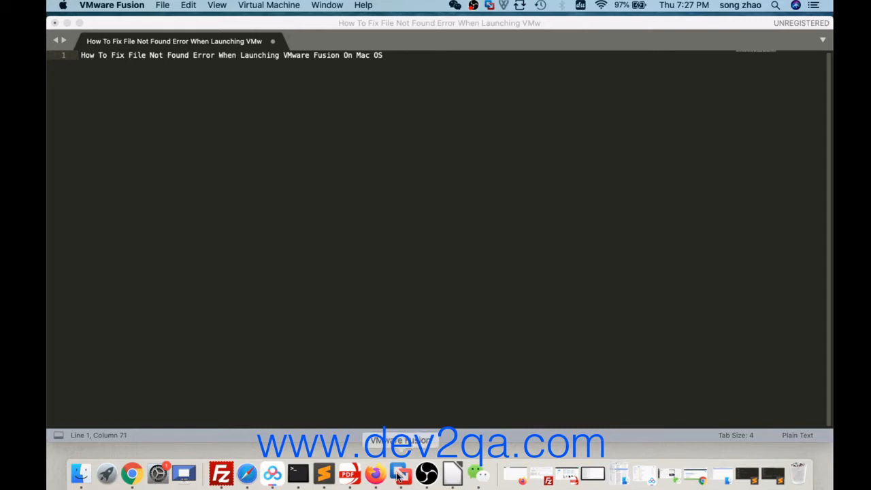
{"action": "right_click", "coordinate": [400, 474]}
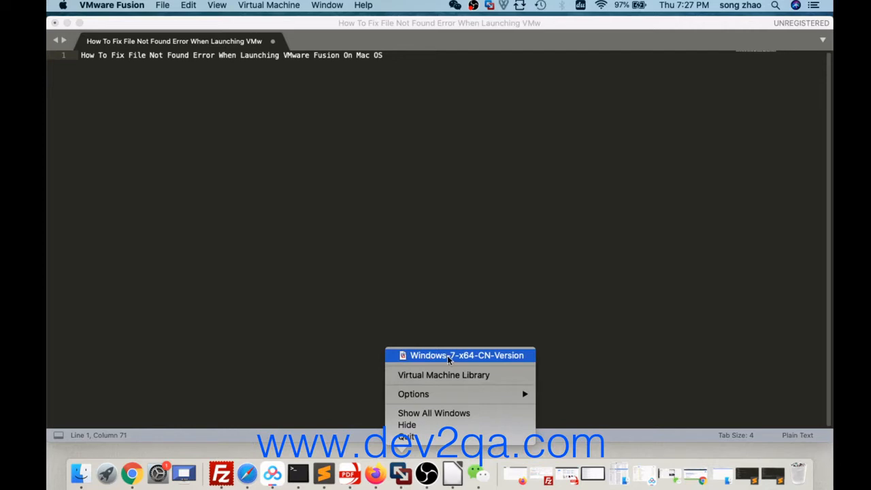
{"action": "mouse_move", "coordinate": [479, 360]}
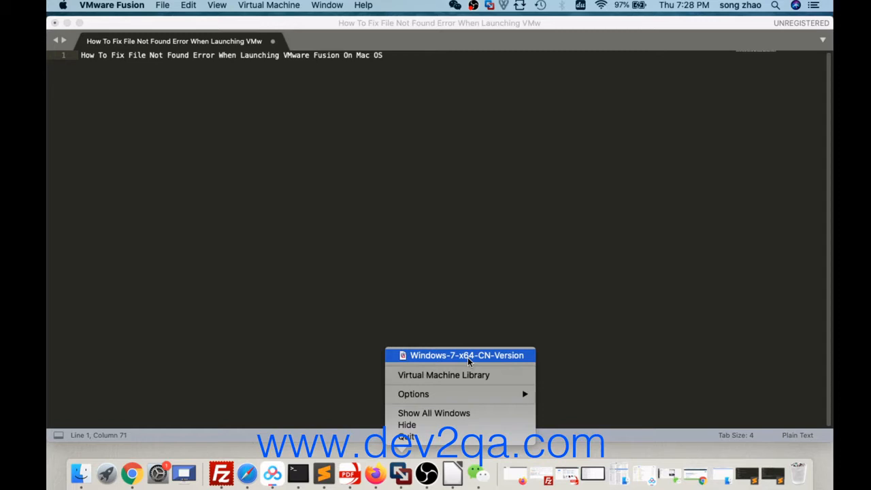
{"action": "mouse_move", "coordinate": [430, 384]}
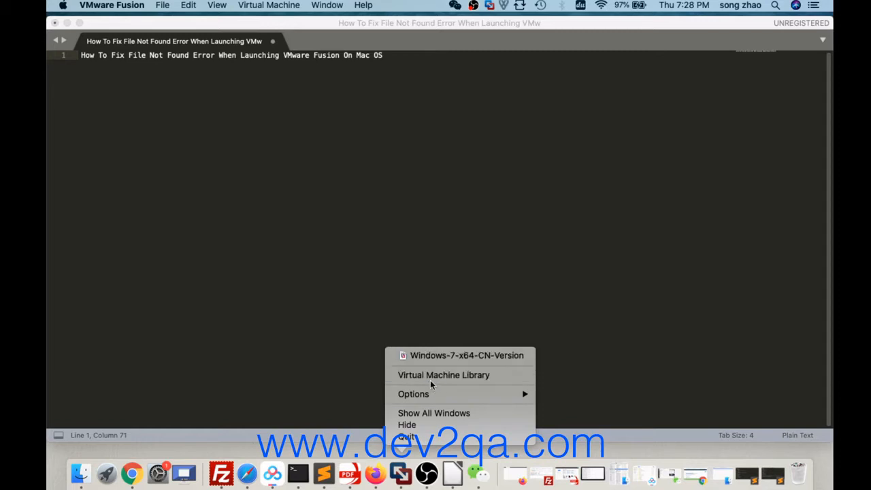
{"action": "mouse_move", "coordinate": [444, 376]}
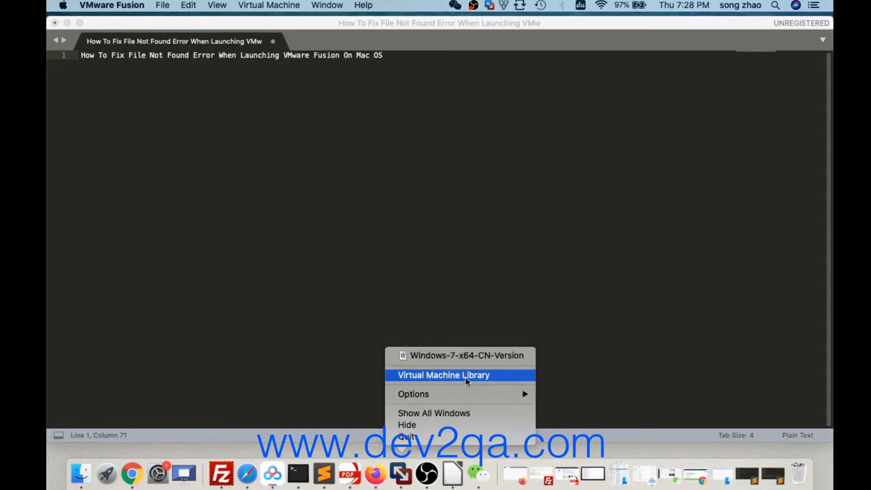
Delete the missing Windows-7-x64-CN-Version entry from the Virtual Machine Library, then reopen the empty library
{"action": "left_click", "coordinate": [444, 376]}
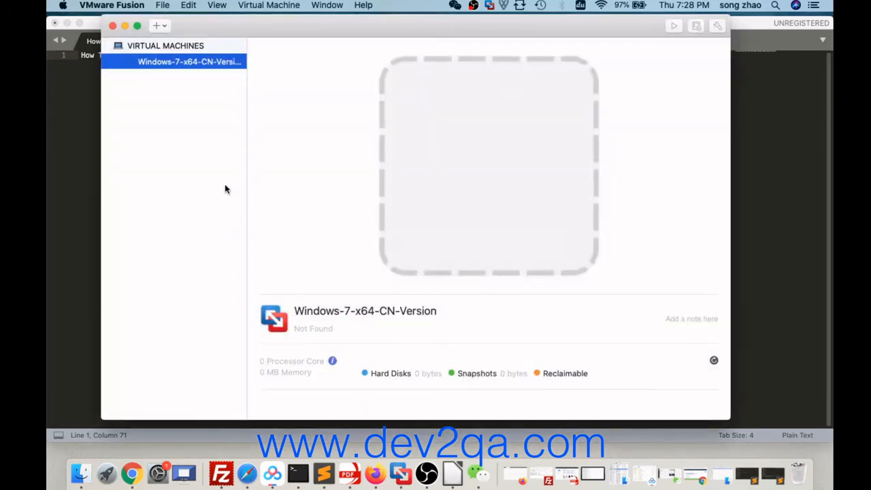
{"action": "right_click", "coordinate": [188, 62]}
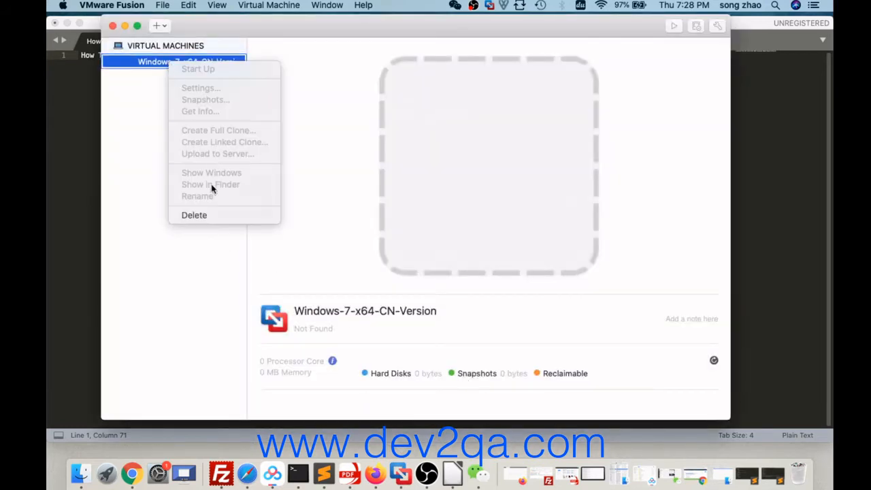
{"action": "left_click", "coordinate": [193, 215]}
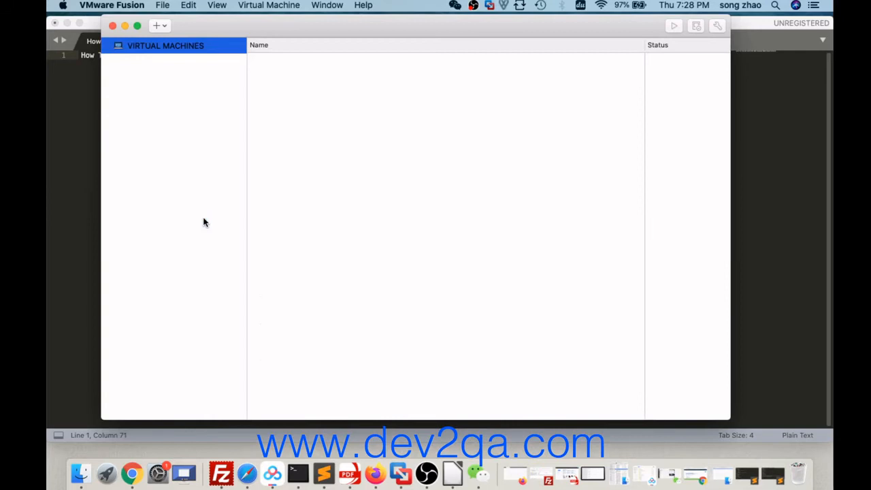
{"action": "mouse_move", "coordinate": [196, 77]}
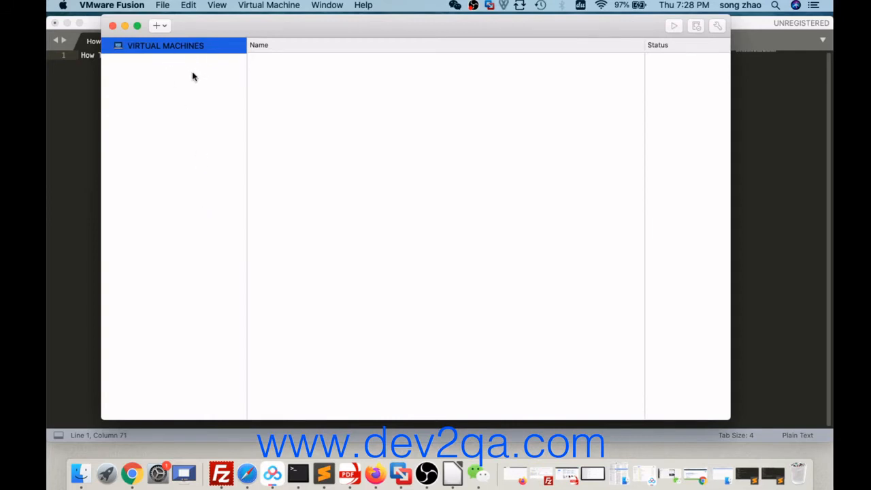
{"action": "mouse_move", "coordinate": [170, 95]}
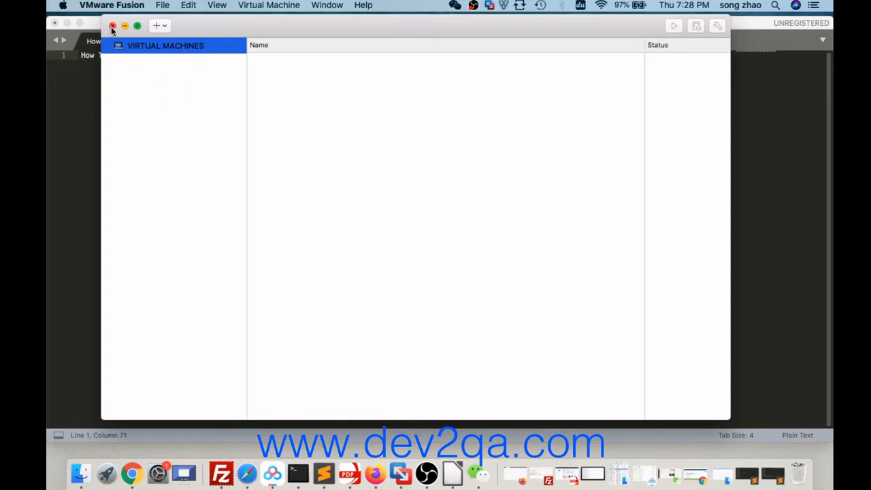
{"action": "left_click", "coordinate": [113, 26]}
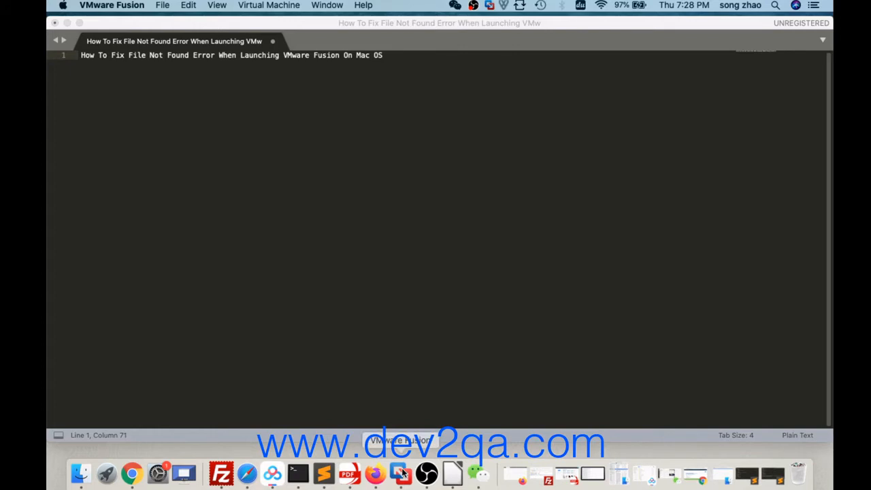
{"action": "left_click", "coordinate": [400, 474]}
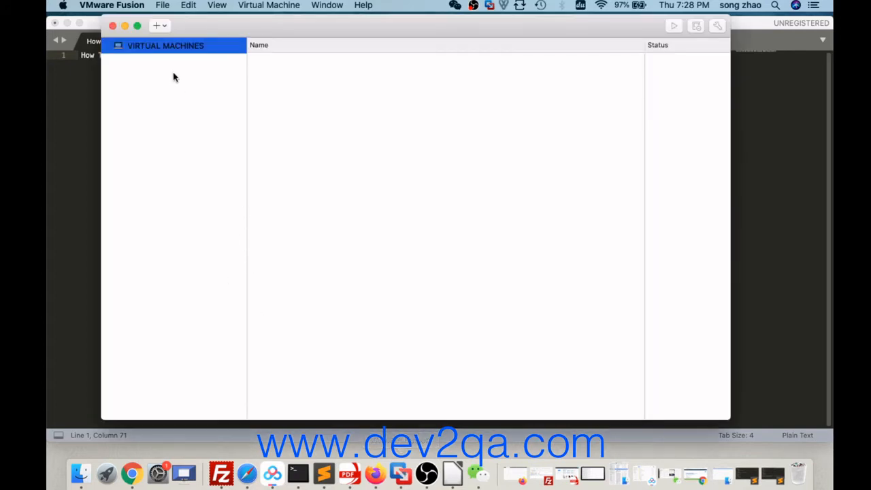
{"action": "mouse_move", "coordinate": [475, 130]}
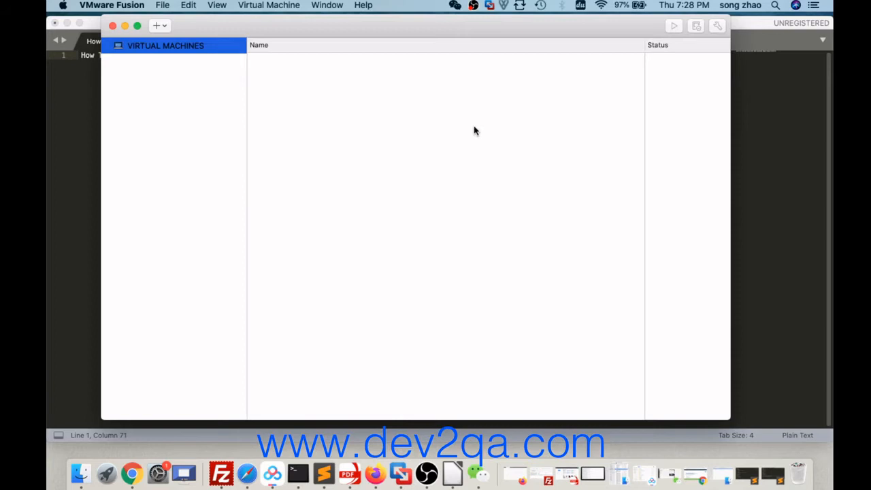
Start a new virtual machine from the library's + menu, reaching the installation method choice
{"action": "left_click", "coordinate": [158, 26]}
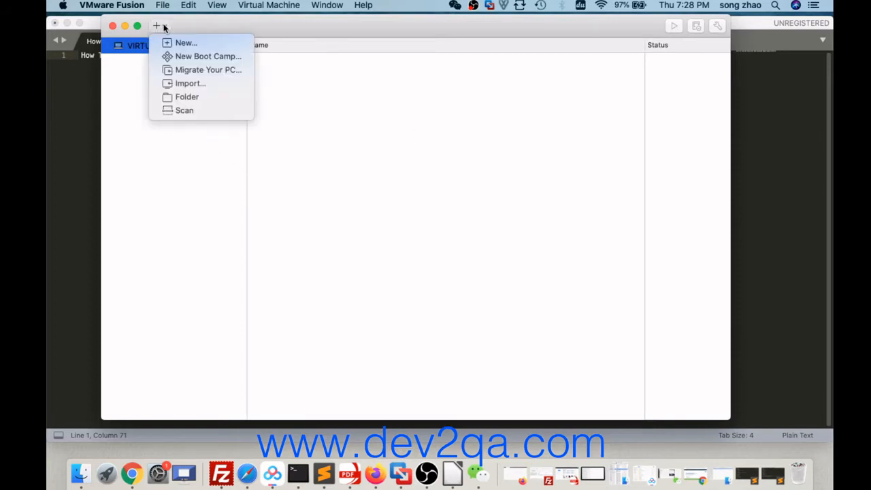
{"action": "mouse_move", "coordinate": [185, 42]}
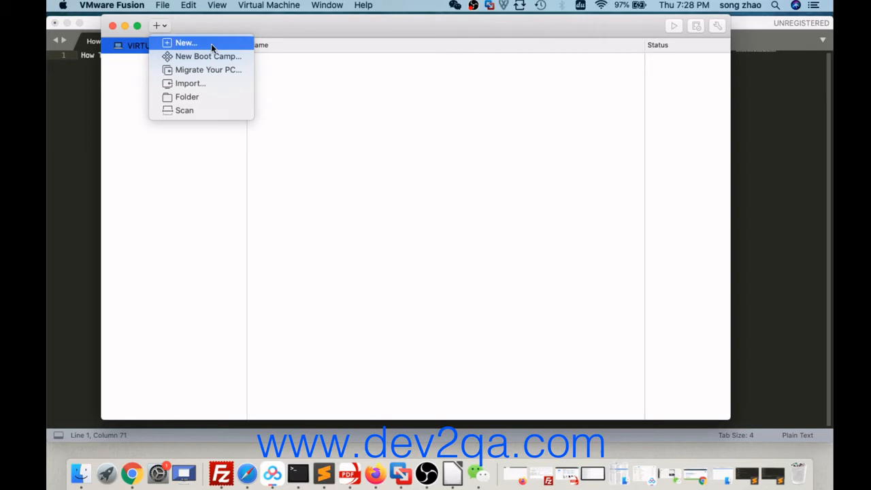
{"action": "mouse_move", "coordinate": [193, 44]}
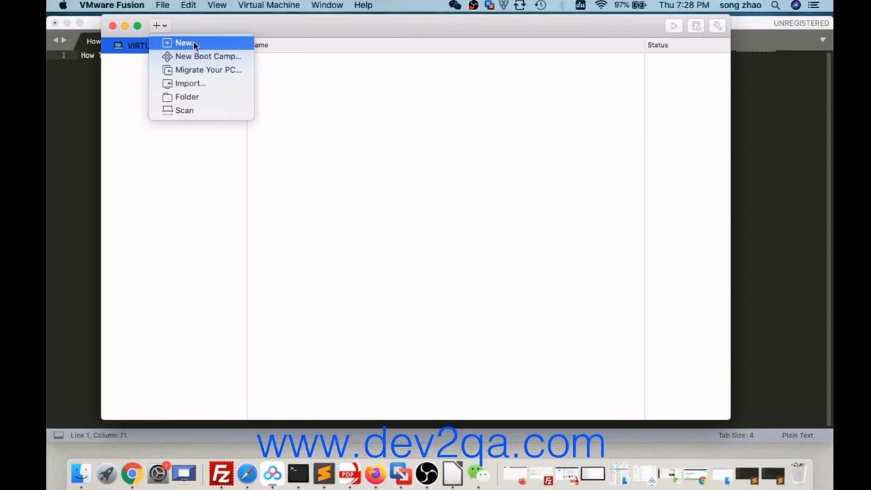
{"action": "mouse_move", "coordinate": [203, 46]}
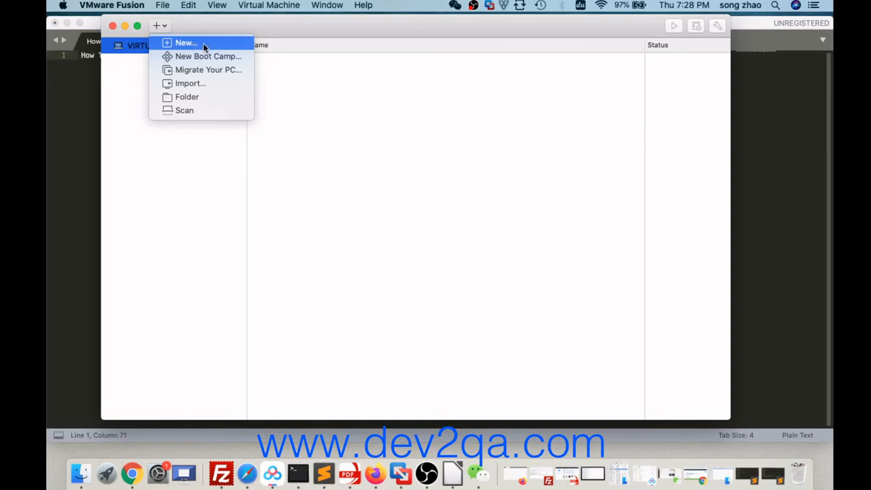
{"action": "left_click", "coordinate": [185, 42]}
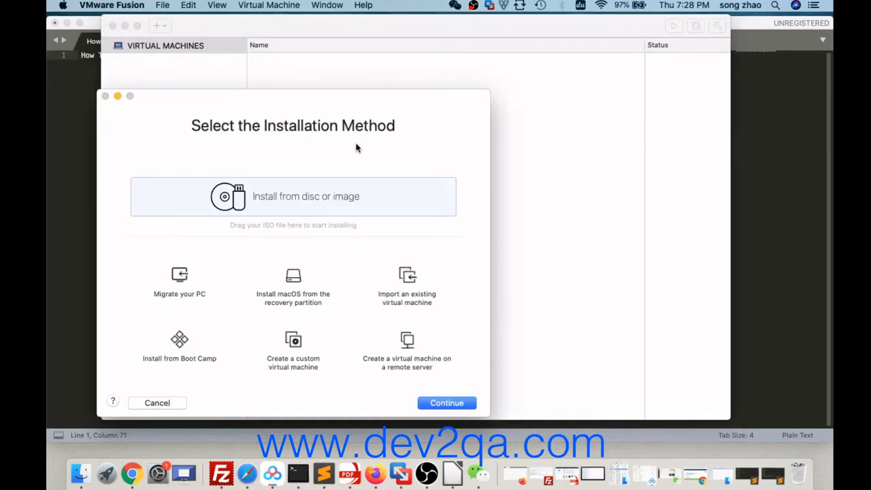
{"action": "mouse_move", "coordinate": [309, 205]}
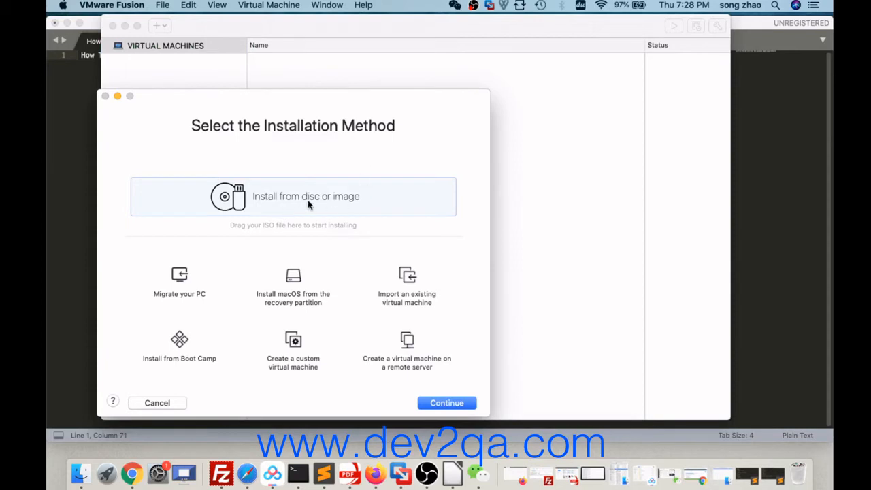
{"action": "mouse_move", "coordinate": [301, 221]}
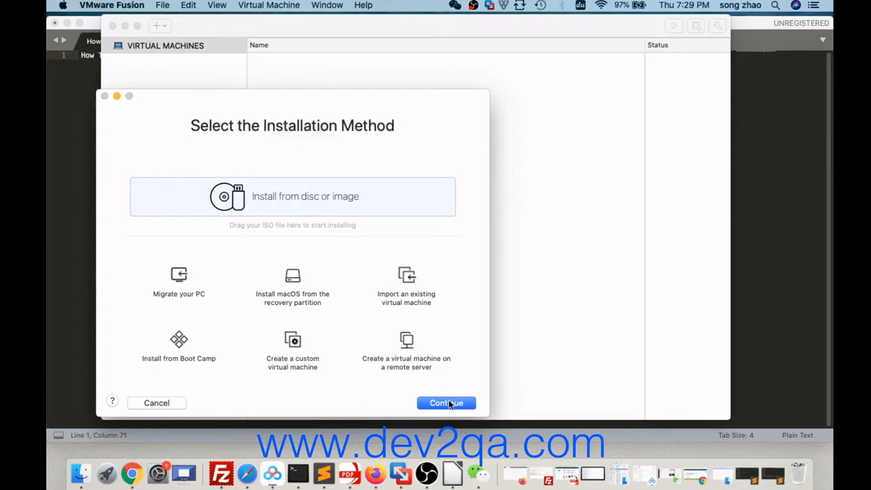
Choose Win10_1909_EnglishInternational_x64.iso from Downloads as the installation disc image
{"action": "left_click", "coordinate": [446, 403]}
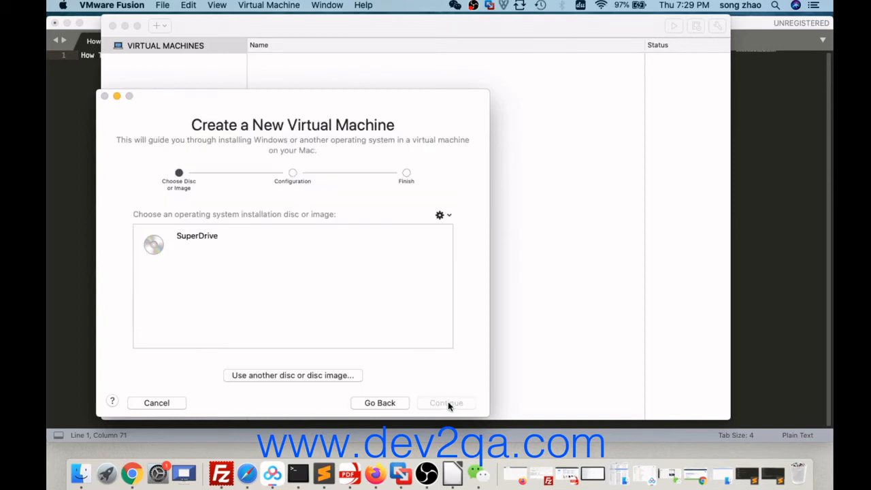
{"action": "mouse_move", "coordinate": [270, 207]}
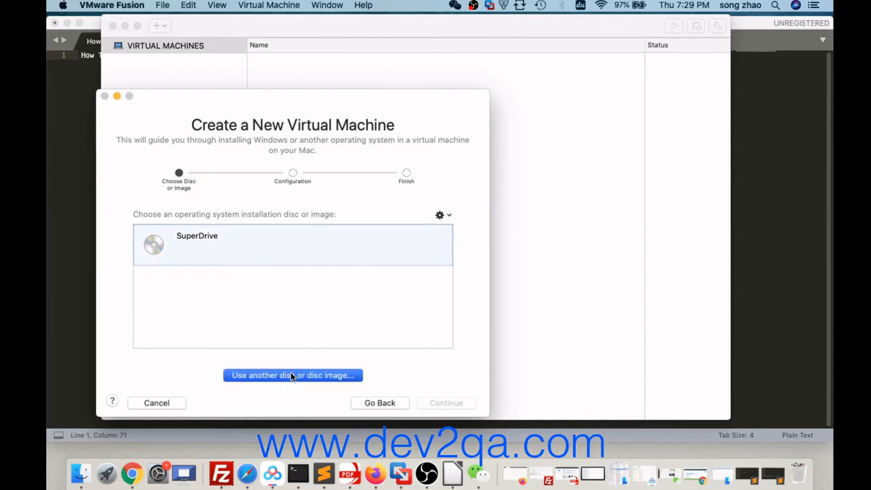
{"action": "mouse_move", "coordinate": [286, 384]}
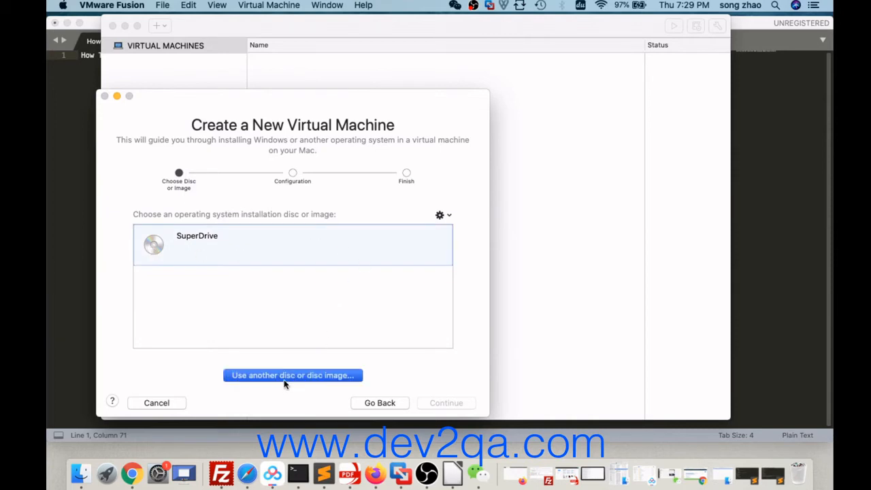
{"action": "left_click", "coordinate": [291, 376]}
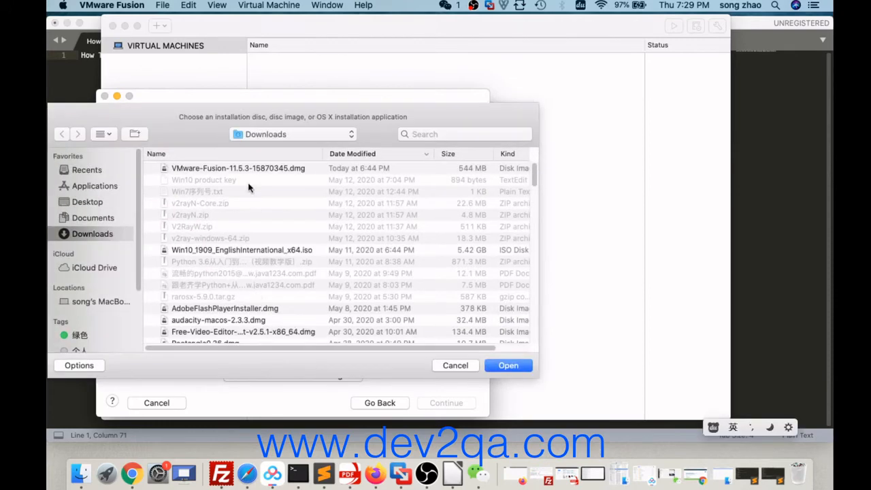
{"action": "mouse_move", "coordinate": [238, 254]}
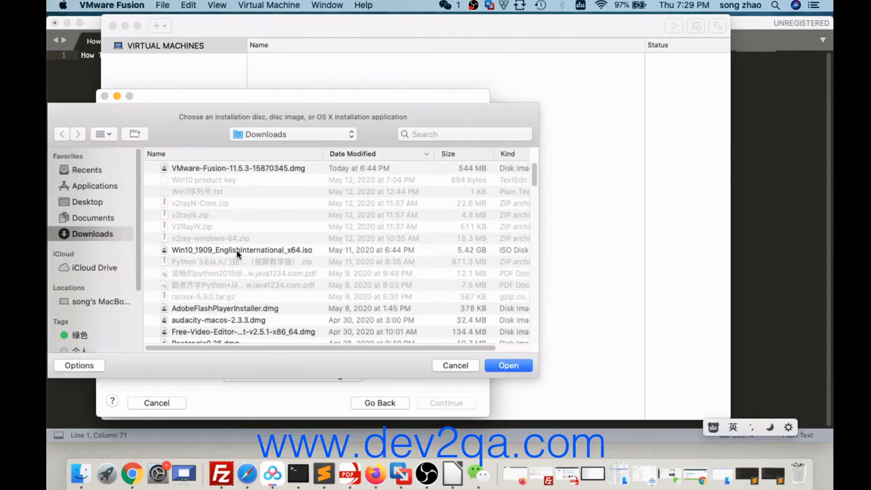
{"action": "left_click", "coordinate": [242, 250]}
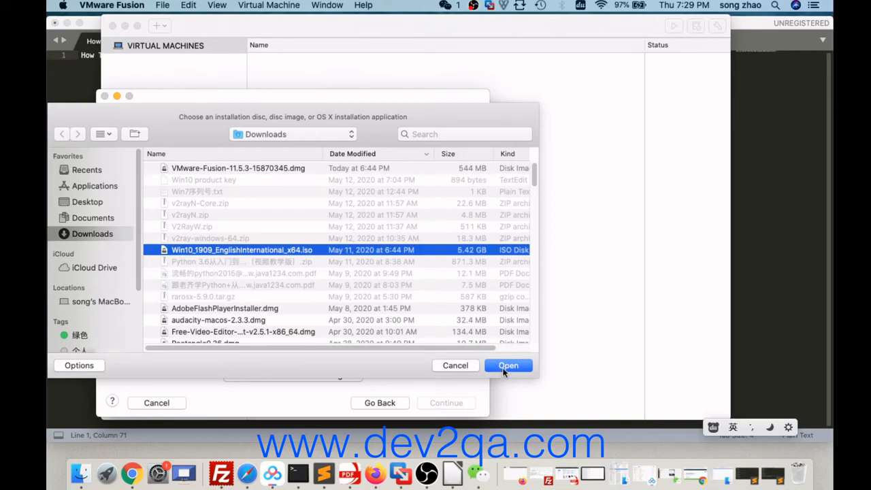
{"action": "left_click", "coordinate": [509, 365]}
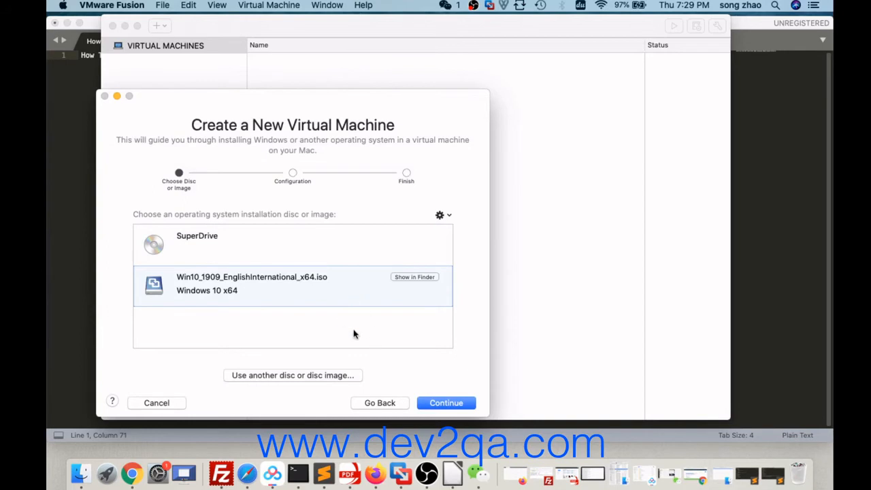
{"action": "mouse_move", "coordinate": [441, 417]}
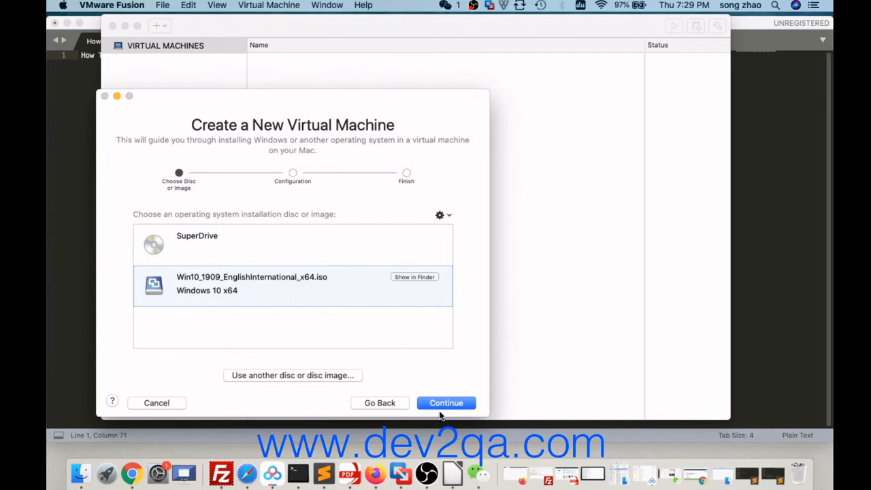
Fill the Easy Install password and confirmation, choose Windows 10 Pro, and continue without a product key
{"action": "left_click", "coordinate": [447, 402]}
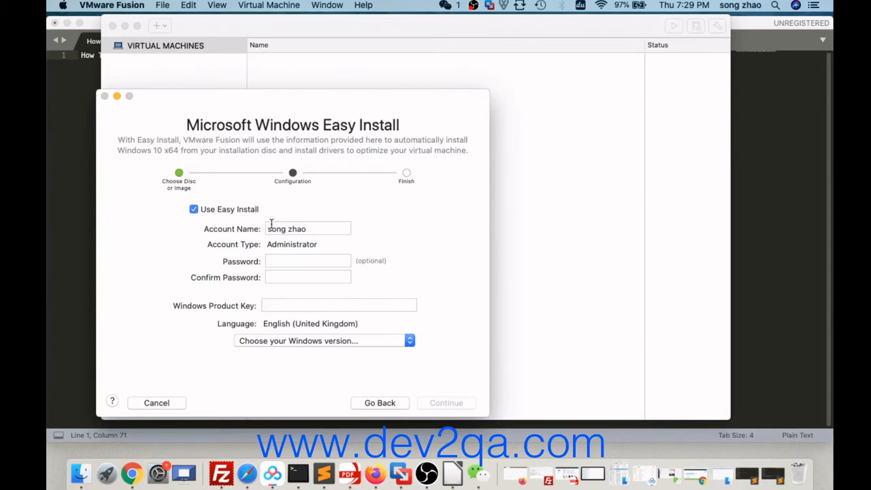
{"action": "mouse_move", "coordinate": [234, 237]}
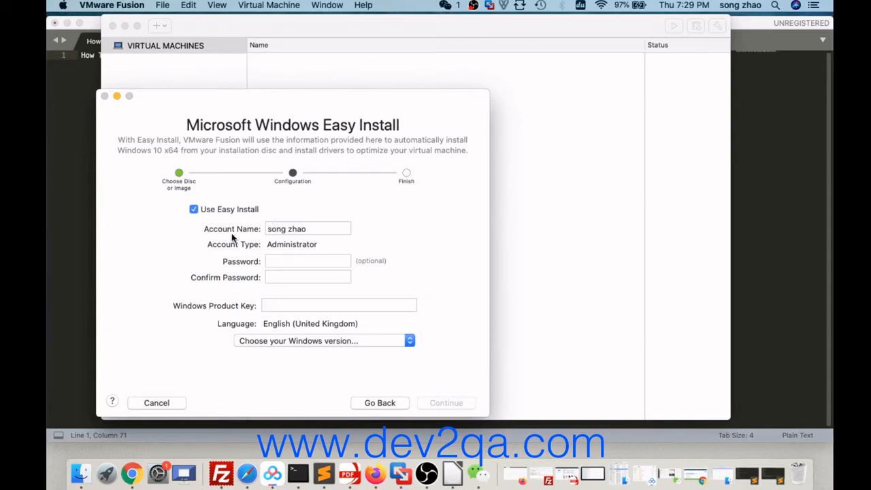
{"action": "left_click", "coordinate": [307, 261]}
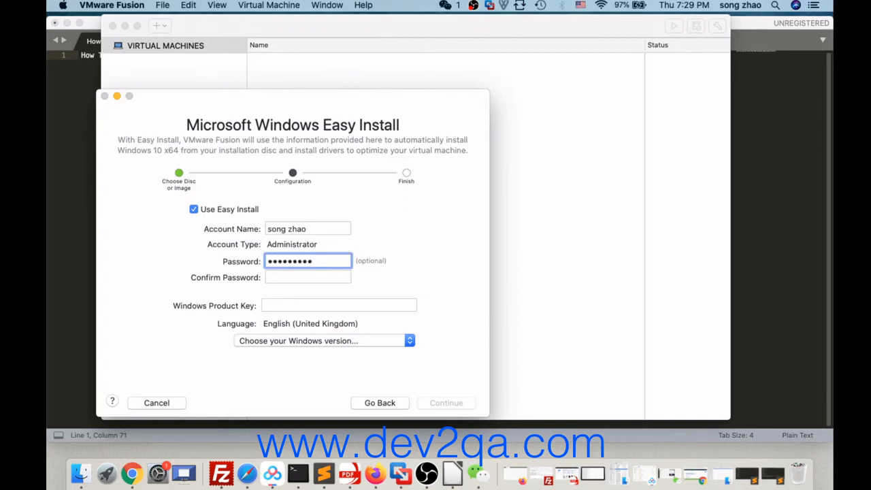
{"action": "left_click", "coordinate": [308, 277]}
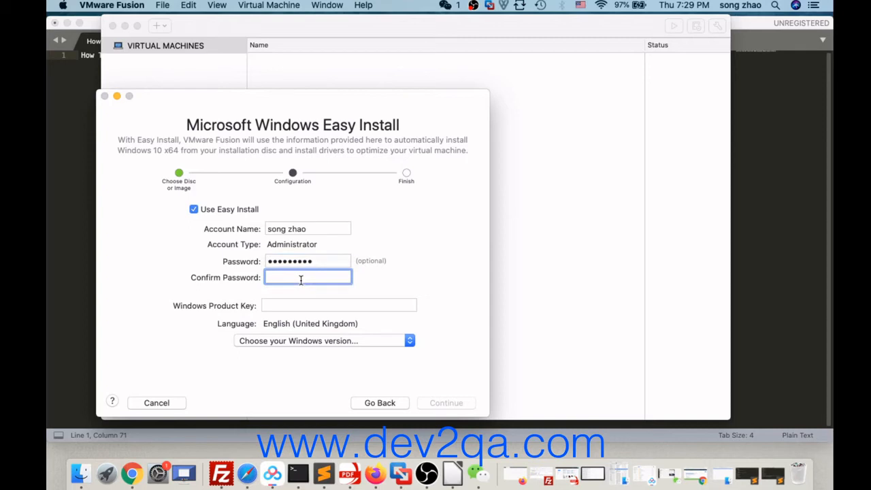
{"action": "type", "text": "••••"}
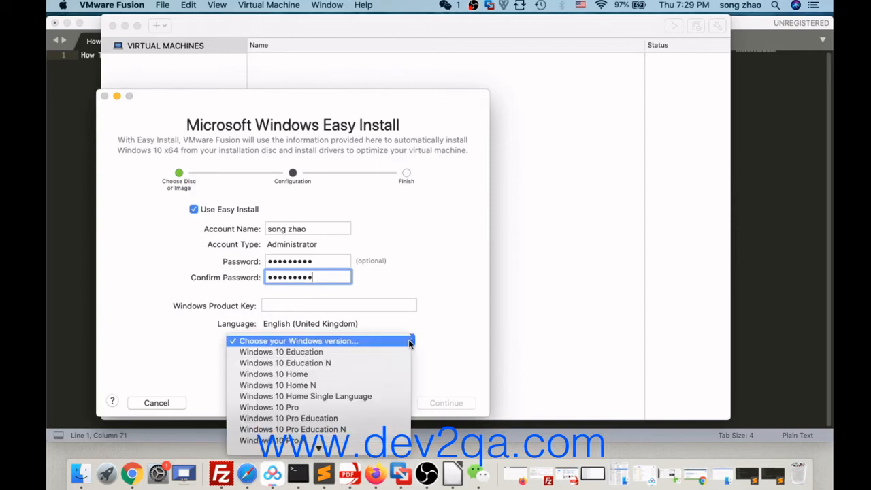
{"action": "mouse_move", "coordinate": [354, 372]}
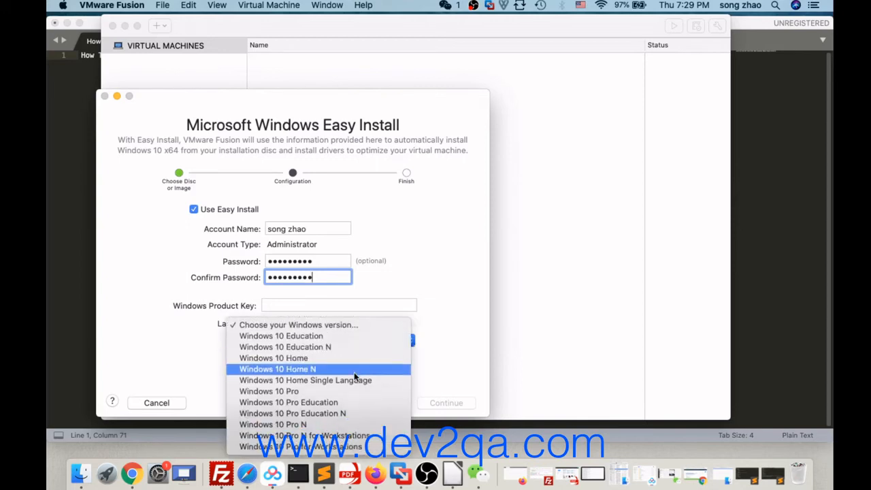
{"action": "mouse_move", "coordinate": [278, 392]}
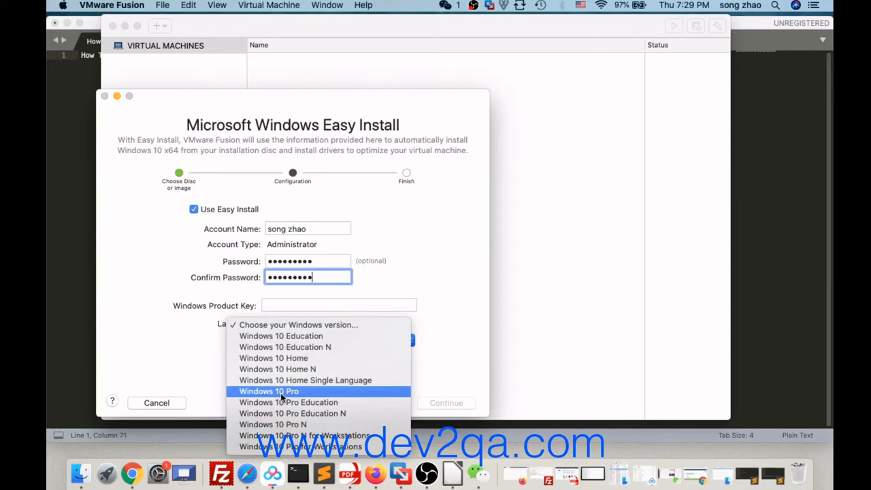
{"action": "left_click", "coordinate": [269, 390]}
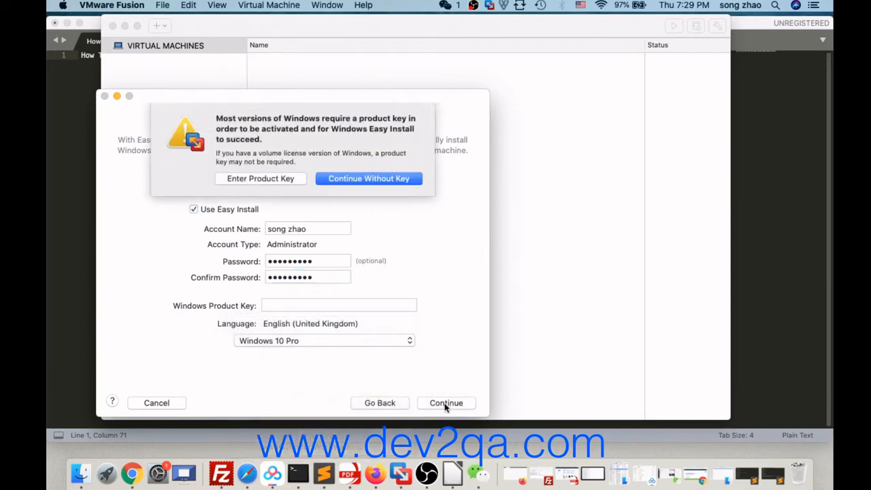
{"action": "mouse_move", "coordinate": [351, 190]}
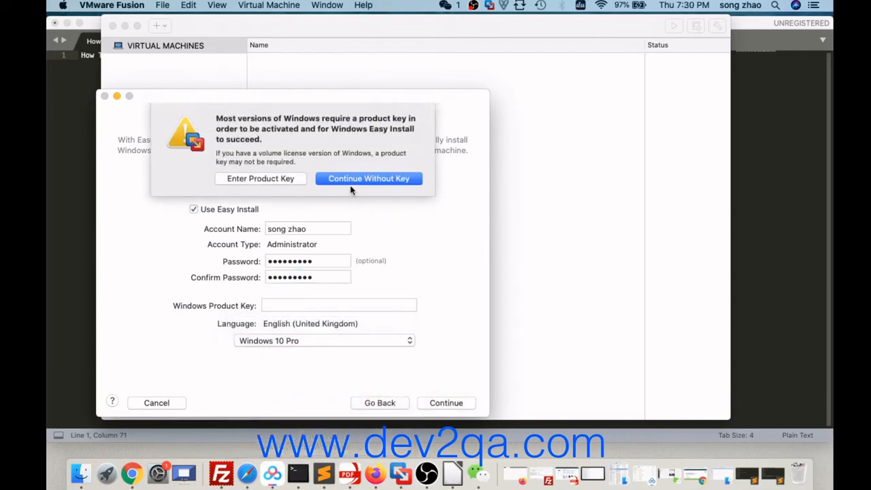
{"action": "left_click", "coordinate": [369, 178]}
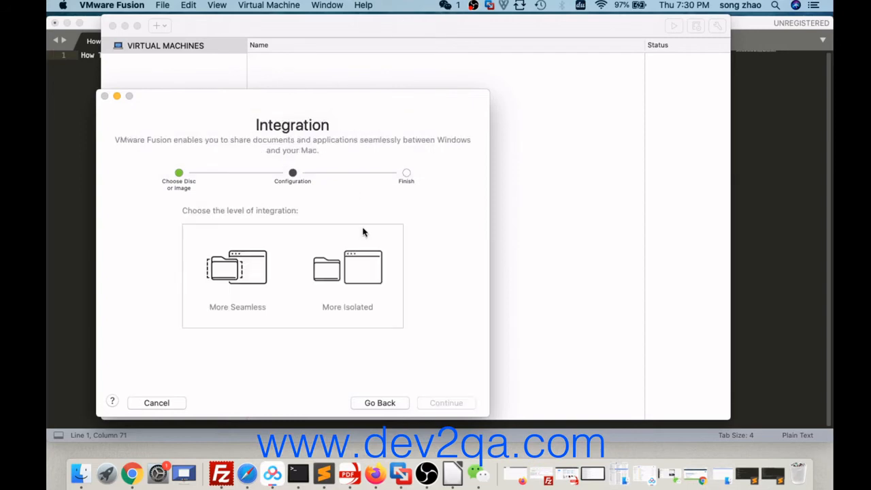
{"action": "mouse_move", "coordinate": [199, 184]}
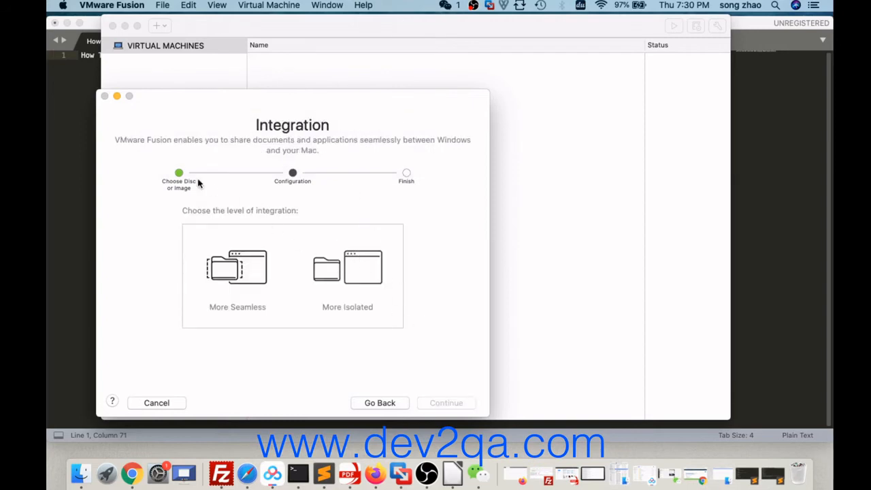
{"action": "mouse_move", "coordinate": [223, 150]}
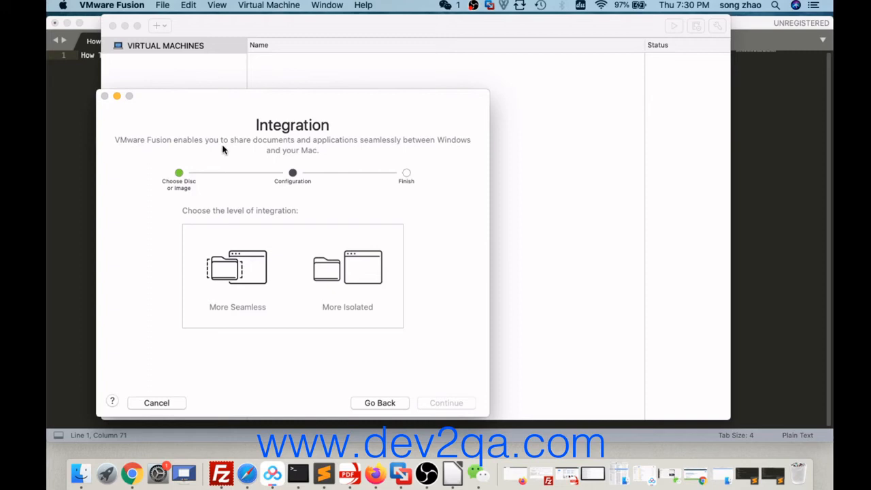
{"action": "mouse_move", "coordinate": [365, 151]}
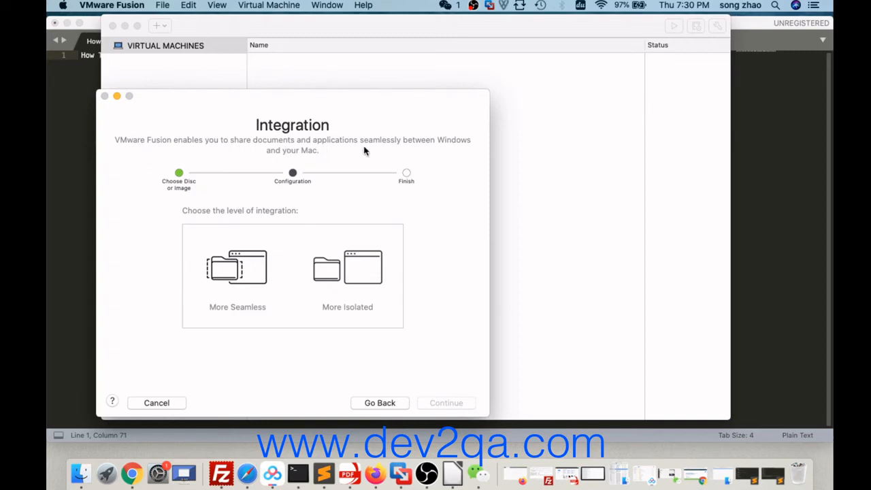
{"action": "mouse_move", "coordinate": [333, 158]}
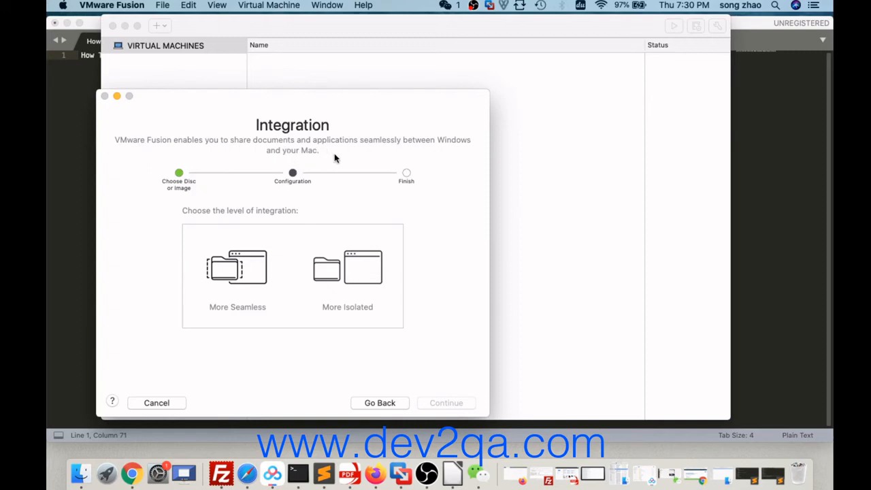
{"action": "mouse_move", "coordinate": [234, 274]}
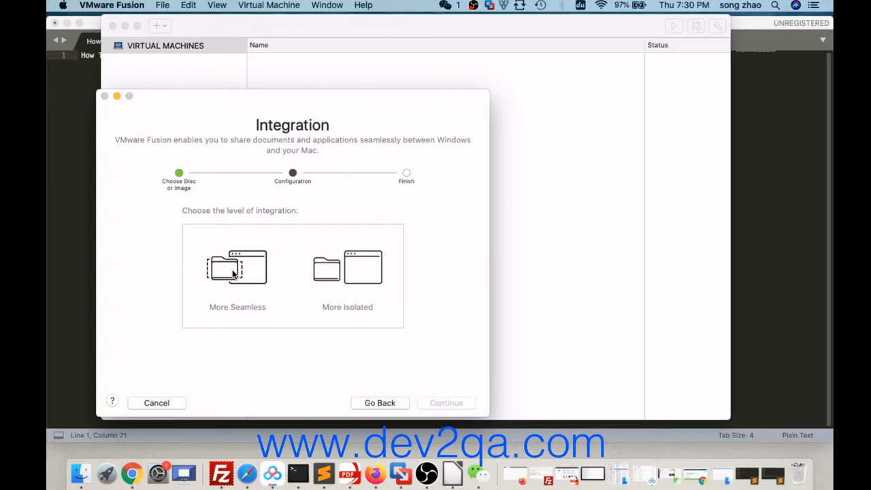
Compare the integration levels and settle on More Seamless
{"action": "left_click", "coordinate": [237, 273]}
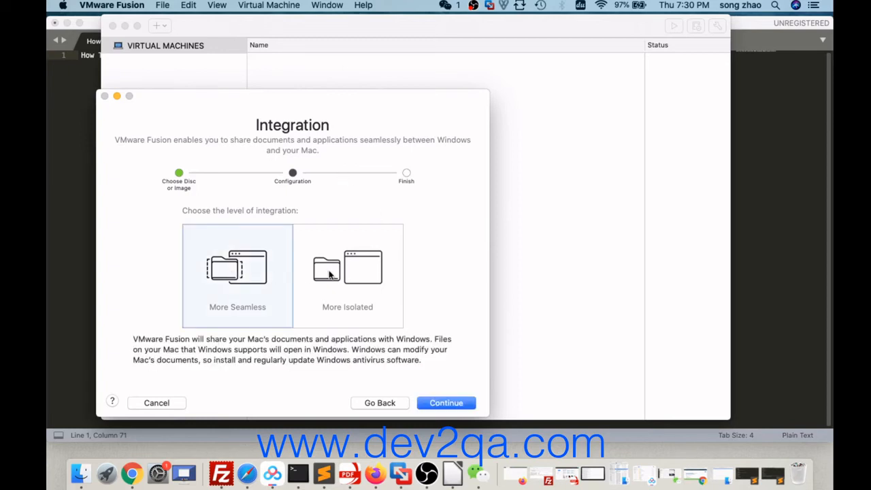
{"action": "left_click", "coordinate": [347, 275]}
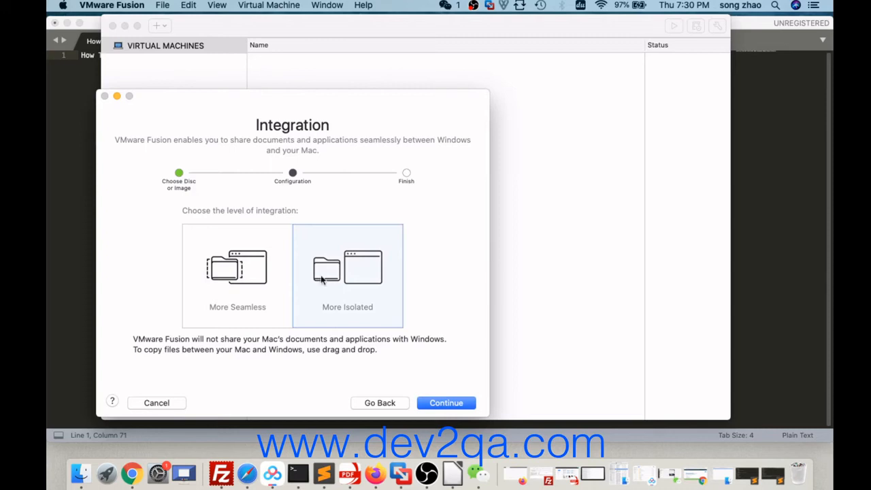
{"action": "left_click", "coordinate": [236, 275]}
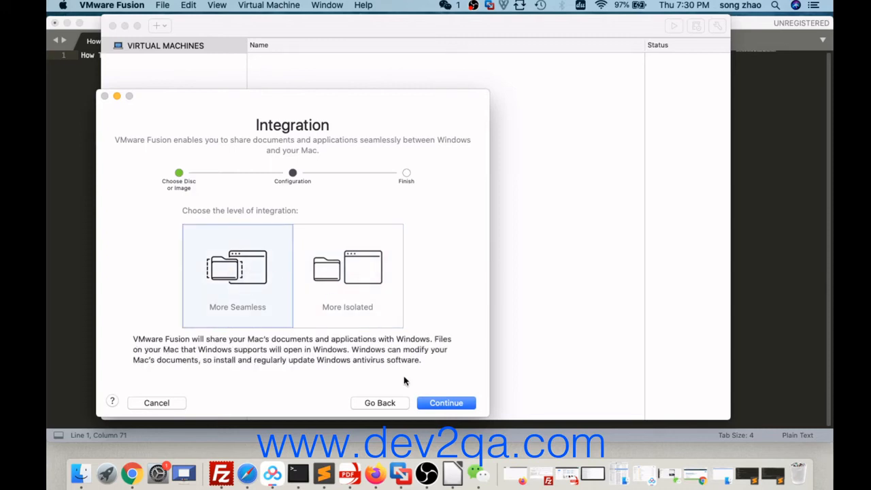
Cancel the save prompt, review the Windows 10 x64 summary (2 GB memory, 60 GB disk, NAT) and finish
{"action": "left_click", "coordinate": [446, 402]}
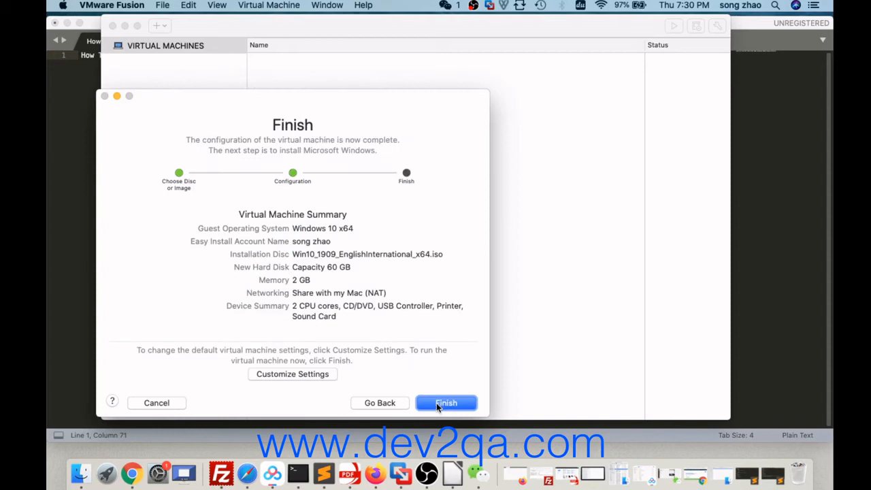
{"action": "mouse_move", "coordinate": [293, 230]}
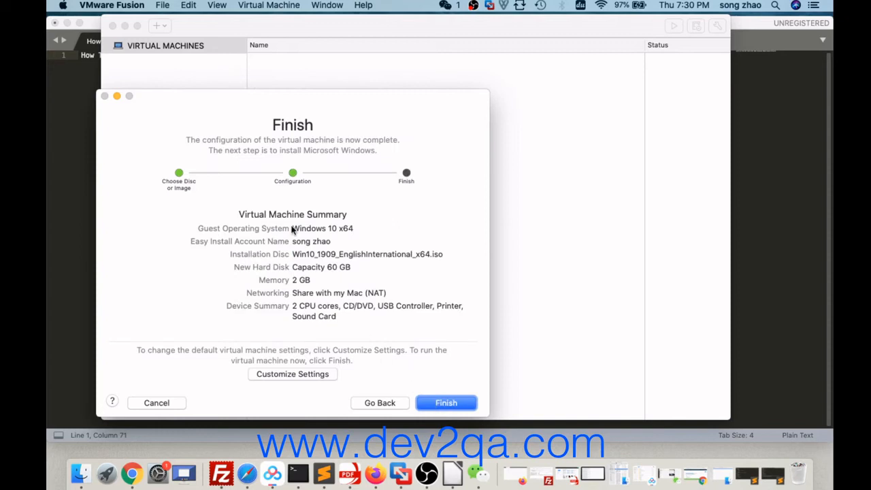
{"action": "mouse_move", "coordinate": [278, 267]}
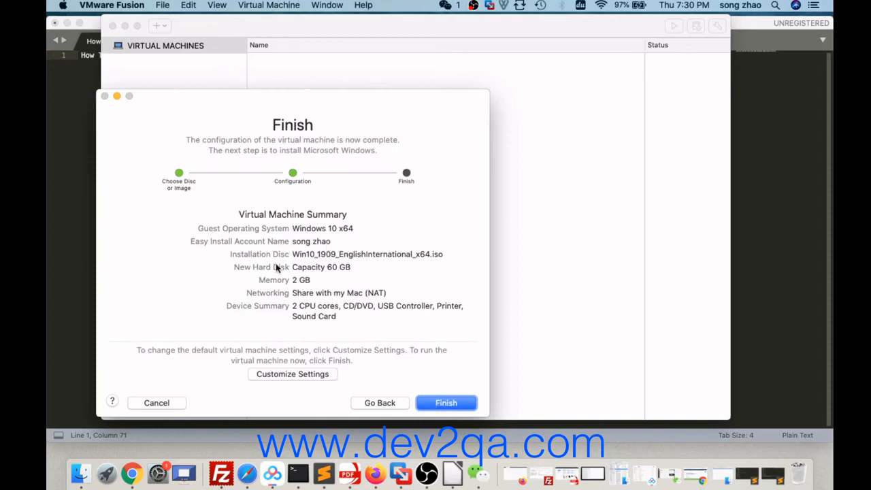
{"action": "mouse_move", "coordinate": [321, 269]}
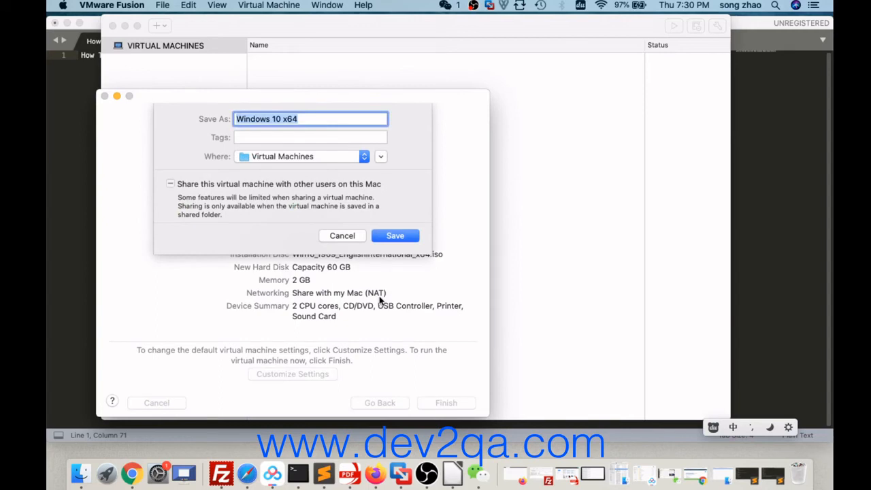
{"action": "left_click", "coordinate": [395, 236]}
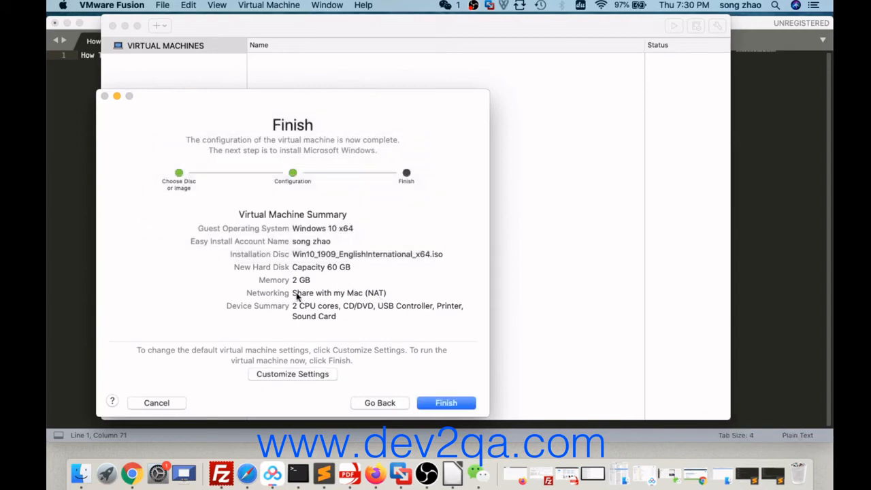
{"action": "mouse_move", "coordinate": [315, 258]}
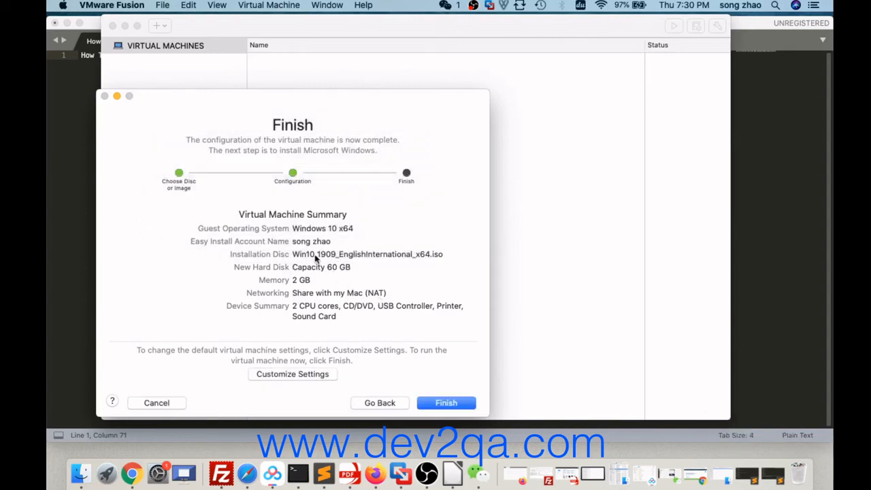
{"action": "mouse_move", "coordinate": [388, 352]}
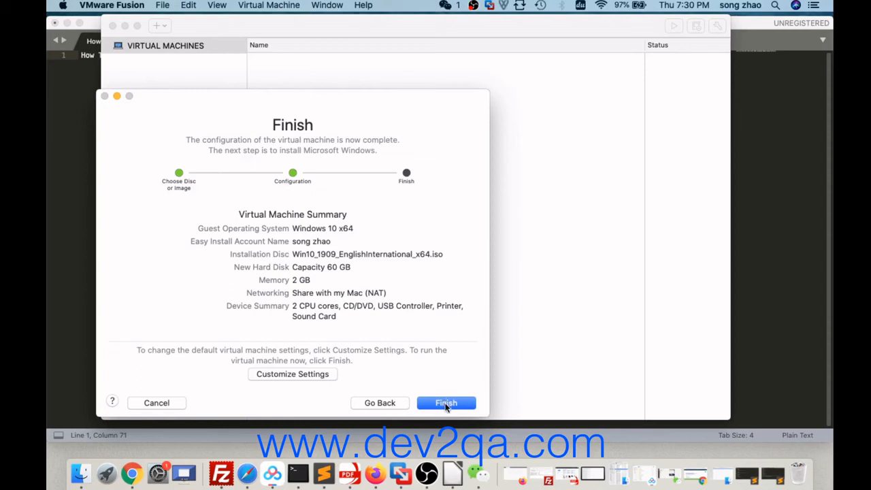
{"action": "left_click", "coordinate": [446, 403]}
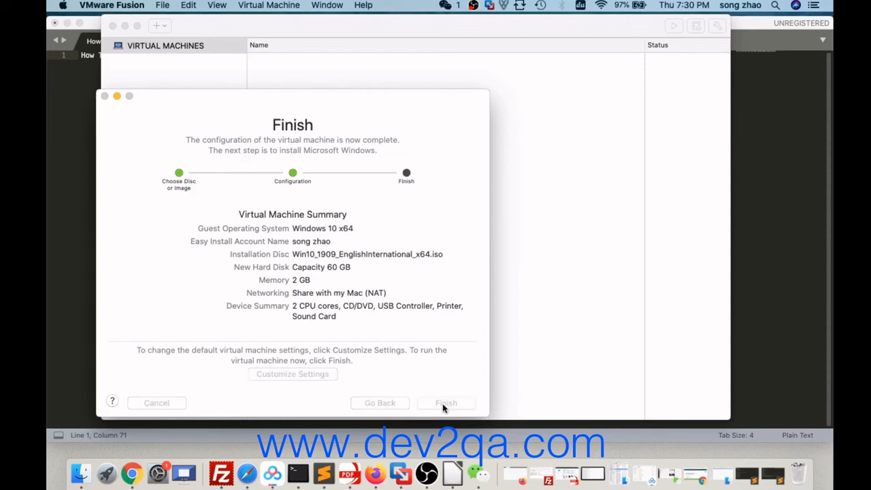
Save the virtual machine as 'Windows 10 x64' in the Virtual Machines folder
{"action": "left_click", "coordinate": [446, 402]}
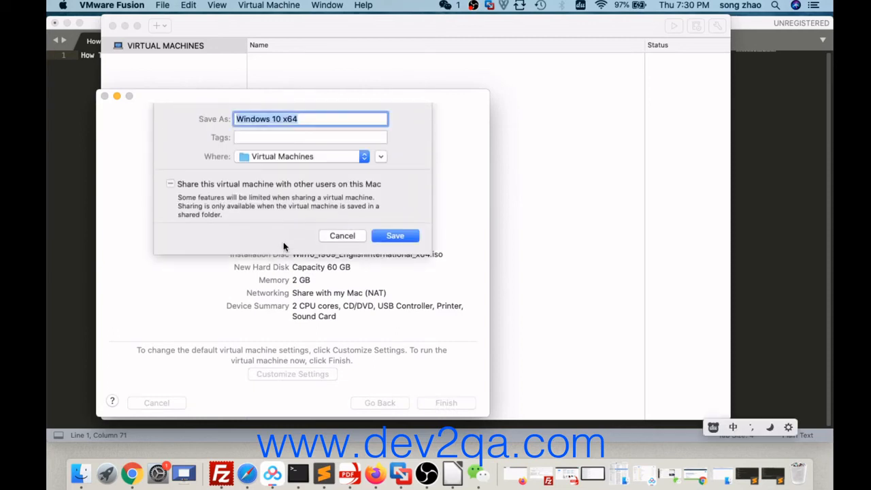
{"action": "mouse_move", "coordinate": [305, 129]}
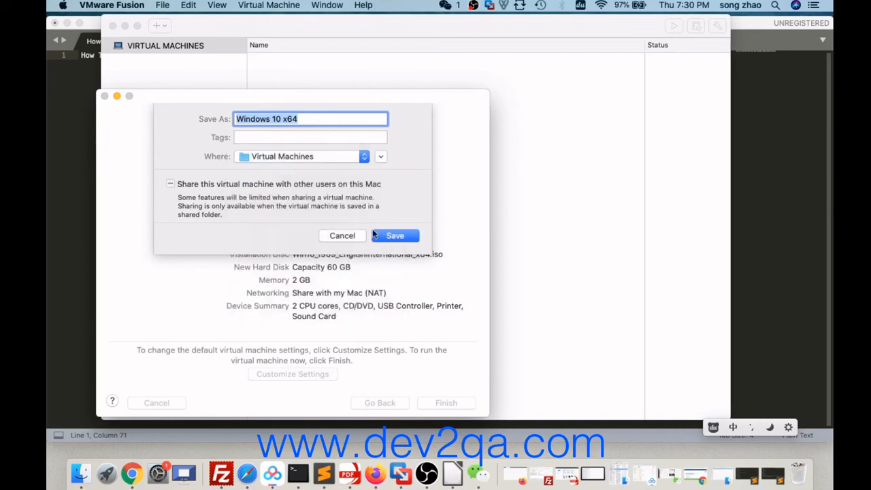
{"action": "mouse_move", "coordinate": [302, 136]}
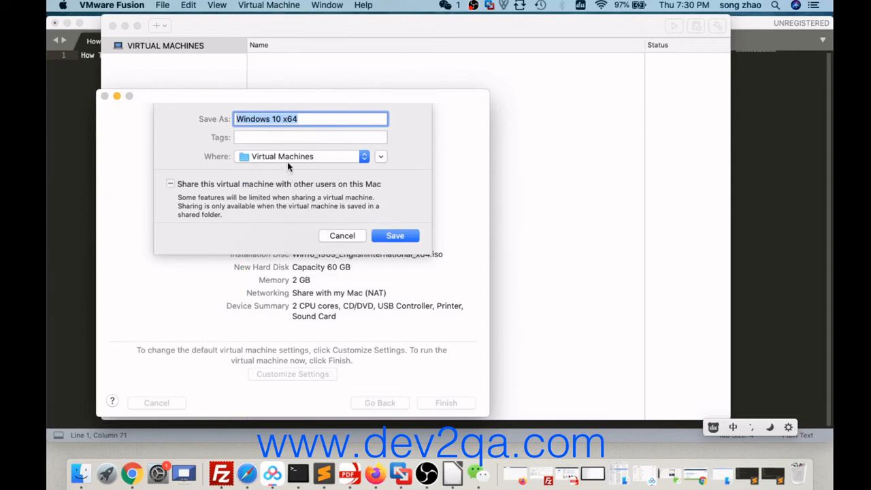
{"action": "left_click", "coordinate": [395, 235]}
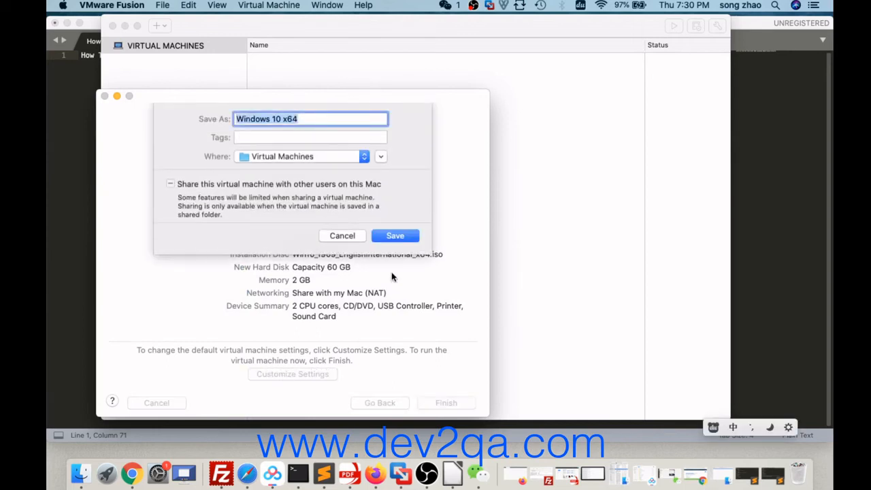
{"action": "left_click", "coordinate": [395, 236]}
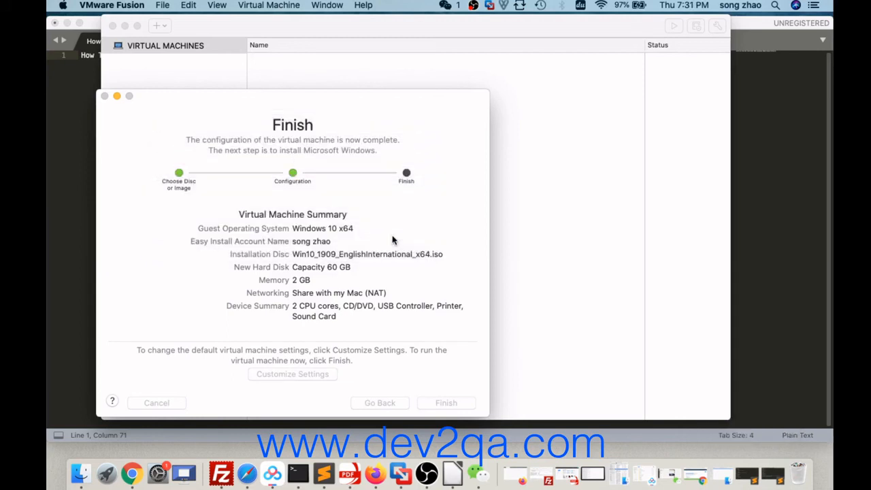
{"action": "left_click", "coordinate": [447, 403]}
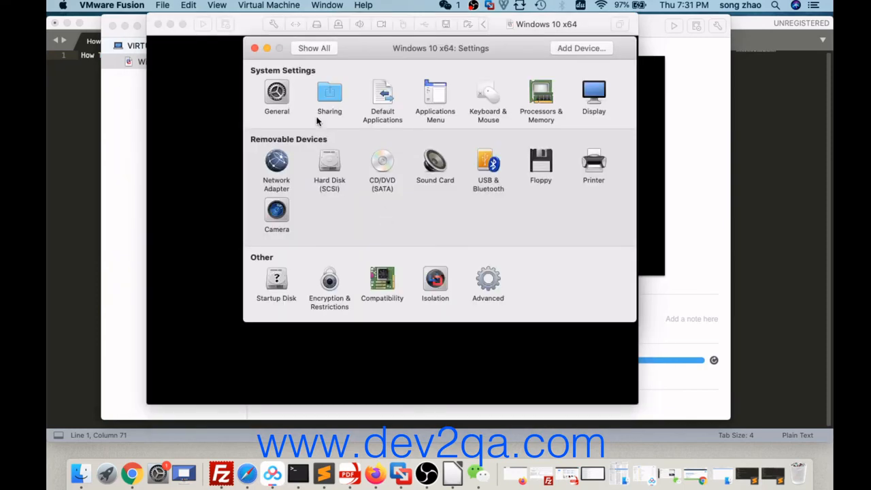
{"action": "mouse_move", "coordinate": [405, 127]}
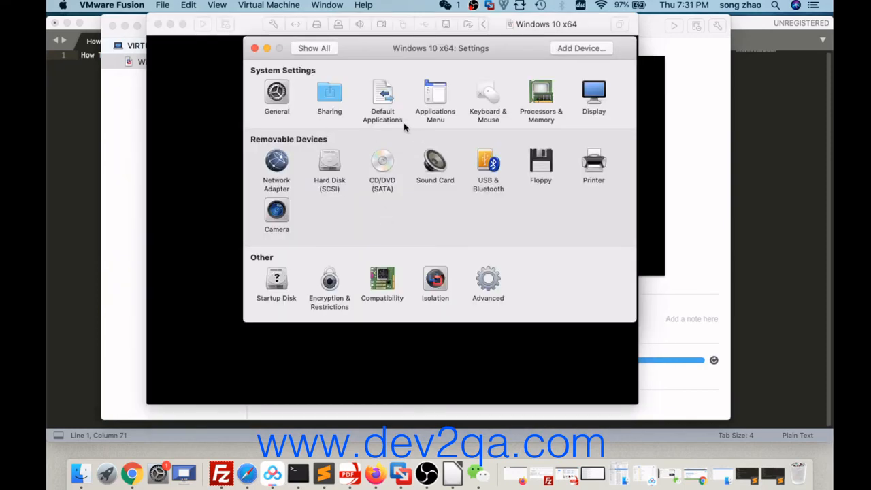
{"action": "mouse_move", "coordinate": [452, 190]}
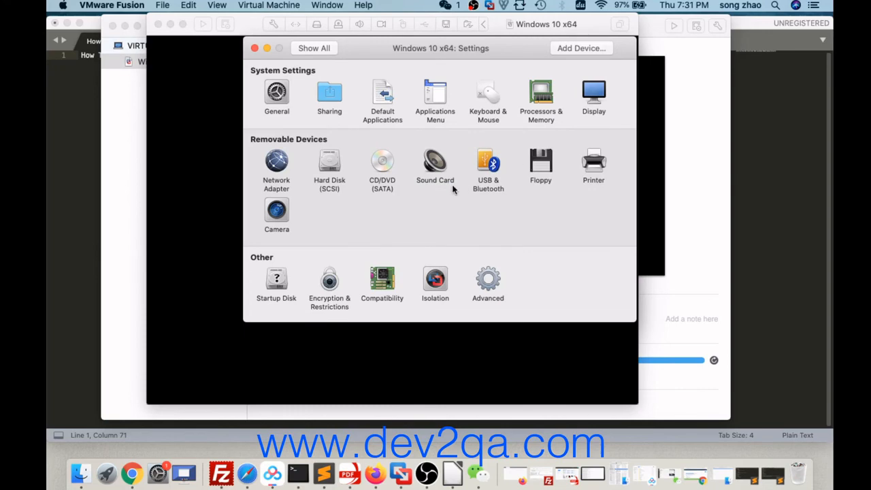
Raise memory to 4096 MB under Processors & Memory and close the settings
{"action": "left_click", "coordinate": [542, 98]}
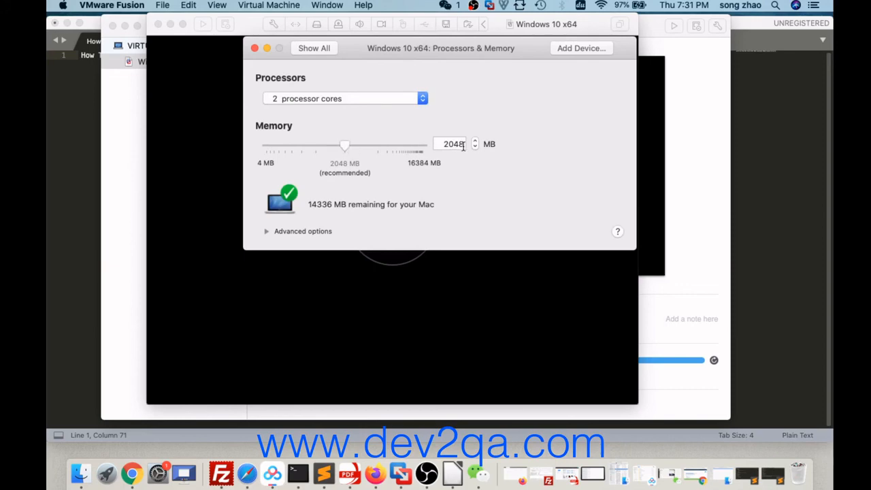
{"action": "left_click", "coordinate": [451, 144]}
{"action": "type", "text": "4096"}
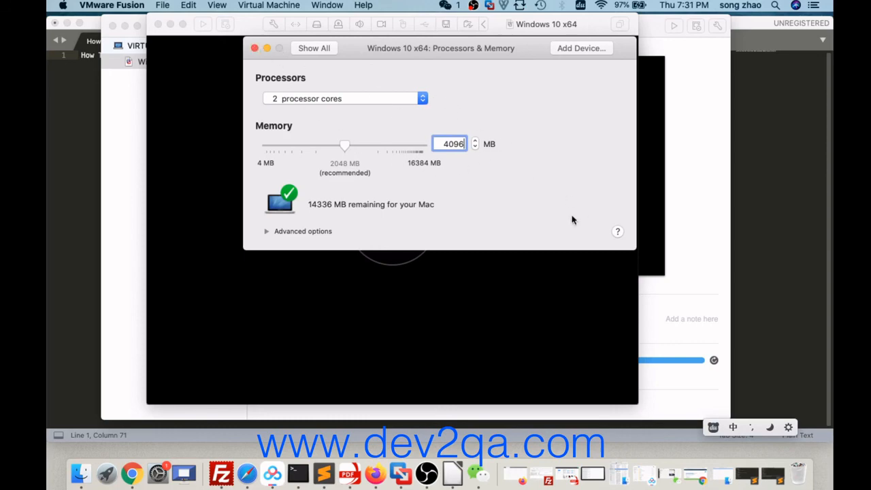
{"action": "mouse_move", "coordinate": [620, 77]}
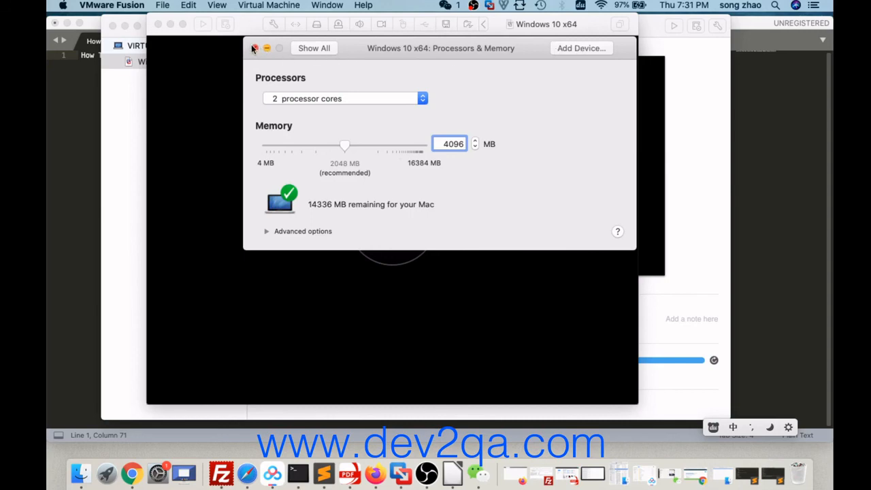
{"action": "left_click", "coordinate": [254, 48]}
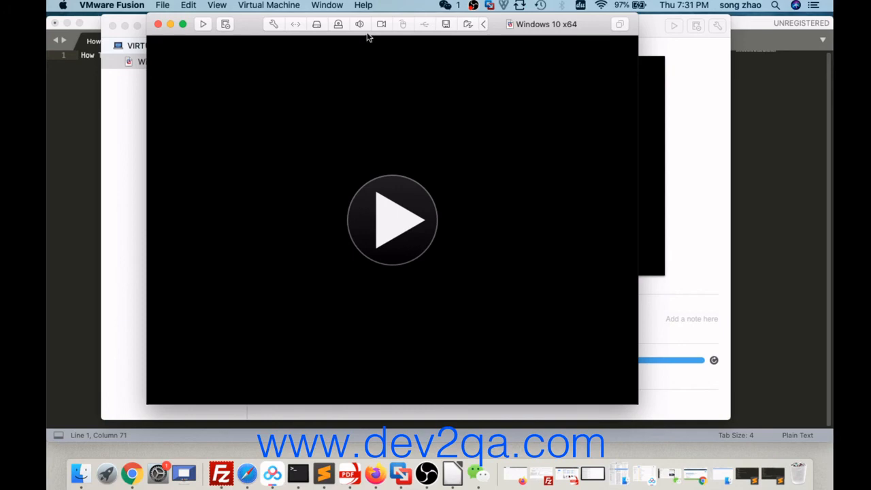
Verify Processors & Memory shows 4096 MB, then move on to the Hard Disk (SCSI) settings
{"action": "left_click", "coordinate": [274, 25]}
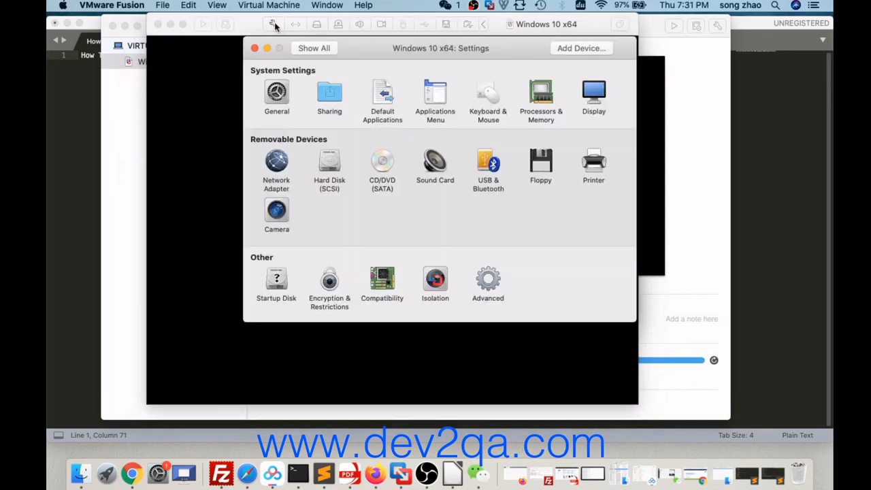
{"action": "left_click", "coordinate": [542, 95]}
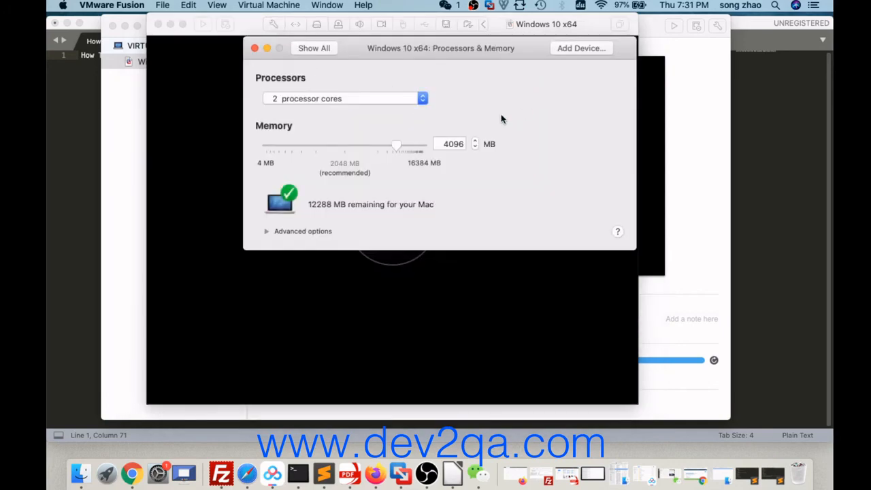
{"action": "left_click", "coordinate": [313, 48]}
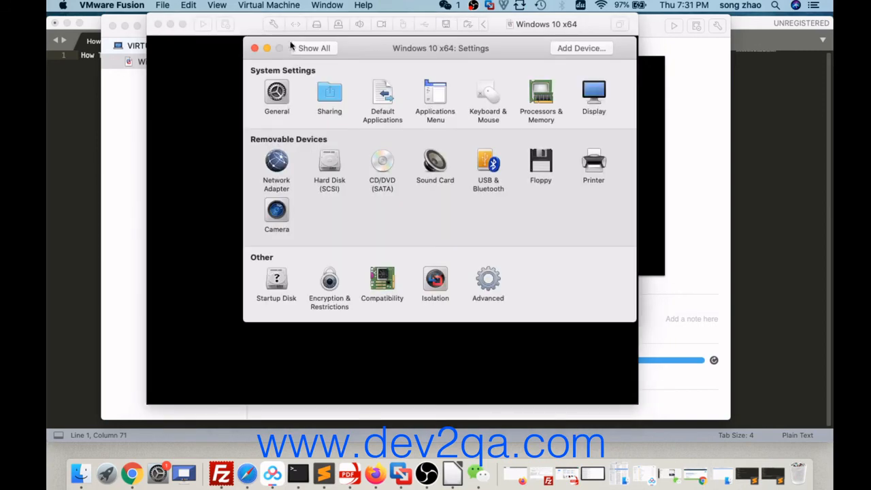
{"action": "mouse_move", "coordinate": [427, 221]}
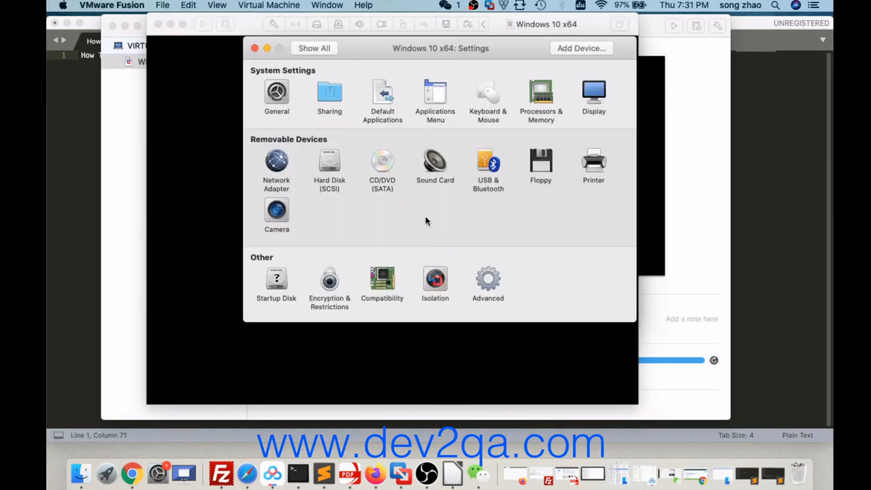
{"action": "left_click", "coordinate": [329, 160]}
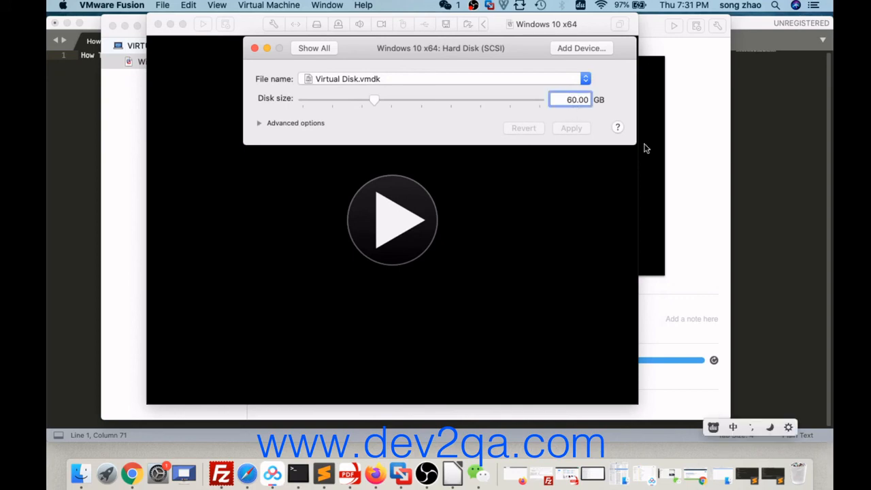
Set the disk size to 100.00 GB, apply it, and close the settings window
{"action": "type", "text": "100.00"}
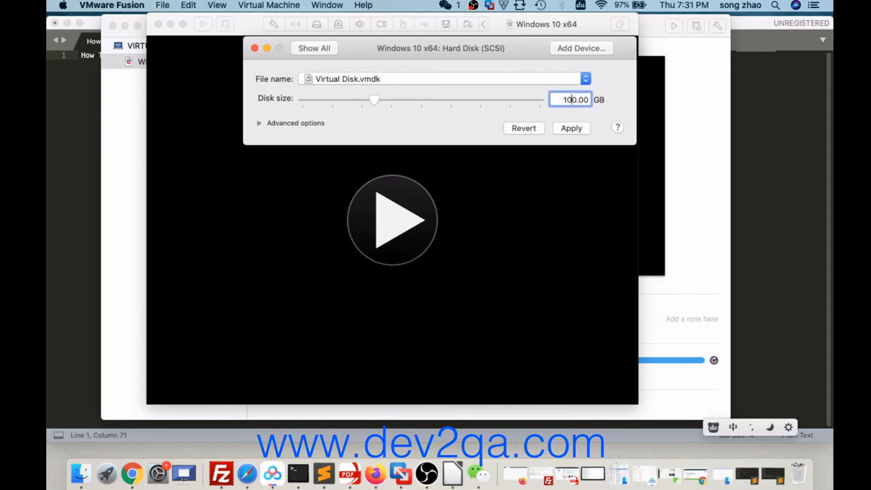
{"action": "left_click", "coordinate": [572, 128]}
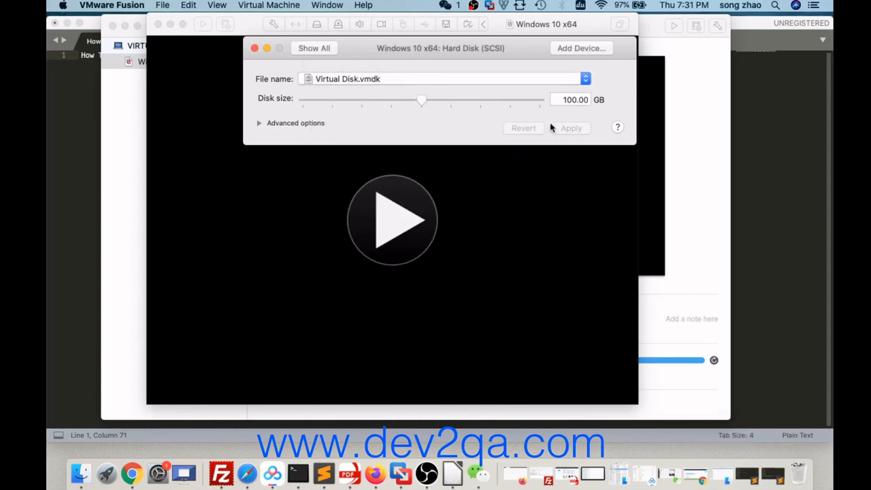
{"action": "left_click", "coordinate": [255, 48]}
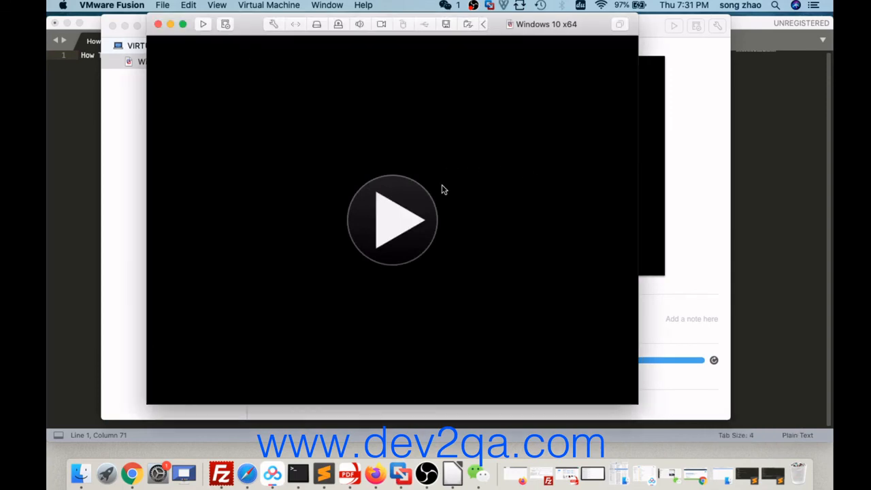
{"action": "mouse_move", "coordinate": [388, 215]}
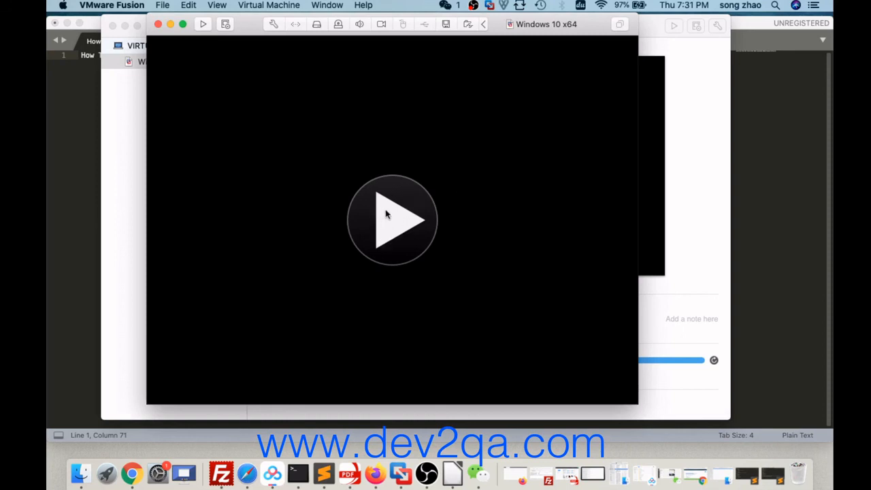